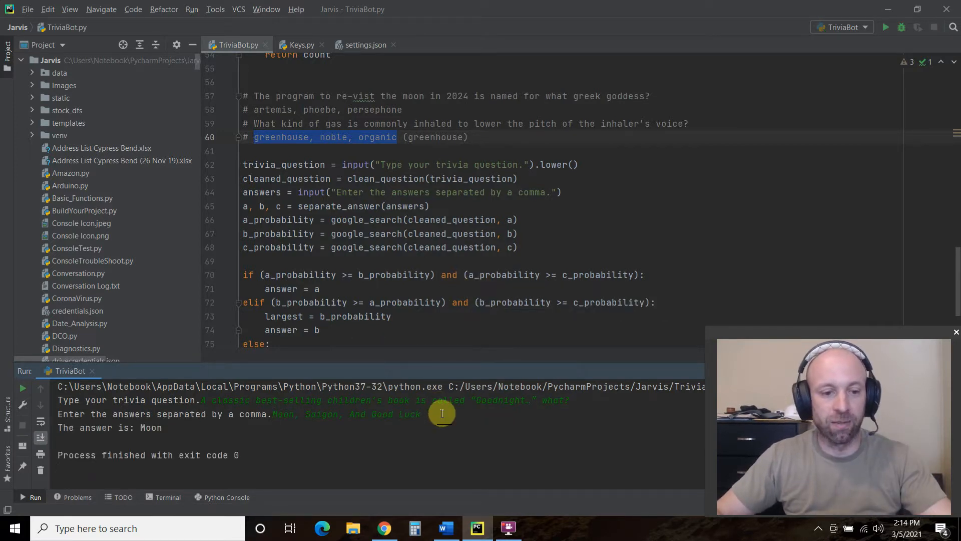
Confirm TriviaBot's Moon answer on hqbuff, then return to TriviaBot for the chili question
{"action": "left_click", "coordinate": [384, 528]}
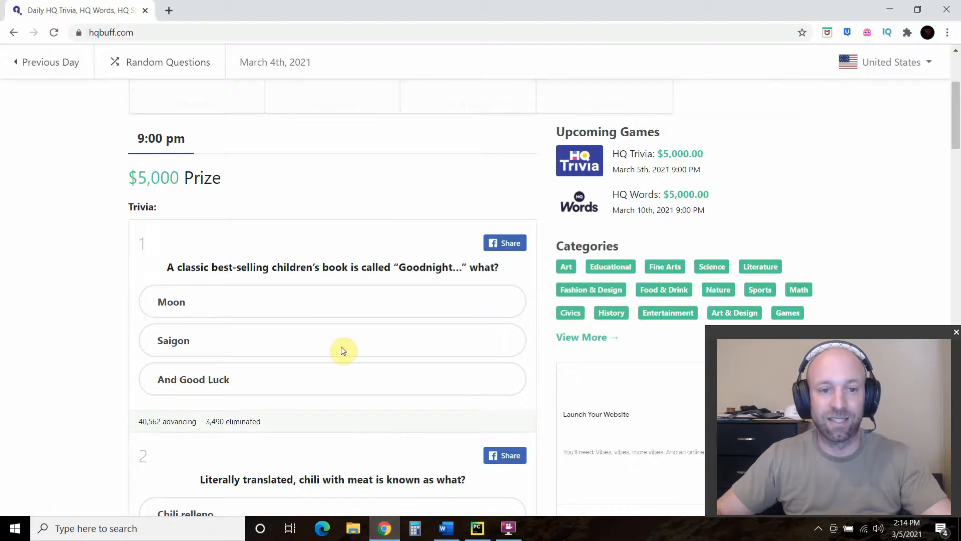
{"action": "left_click", "coordinate": [331, 301]}
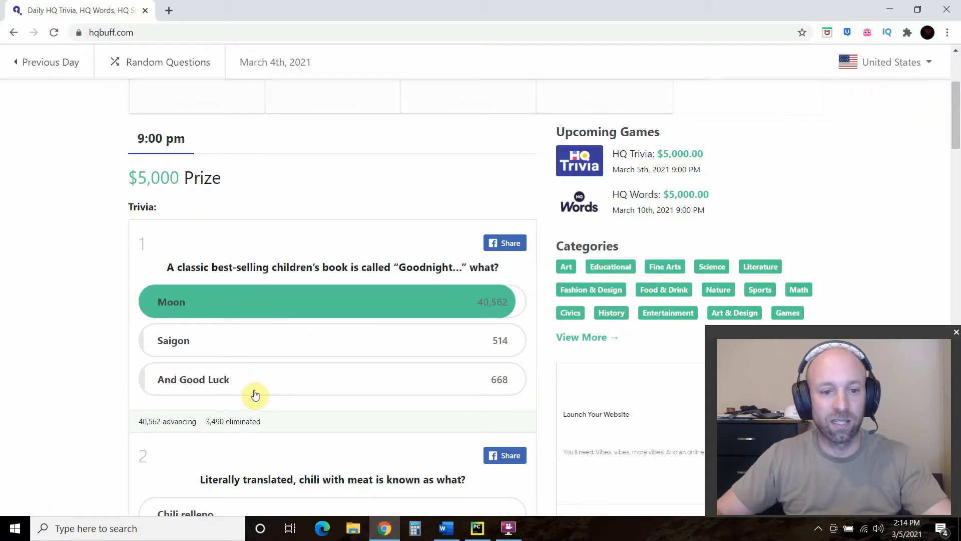
{"action": "left_click", "coordinate": [476, 528]}
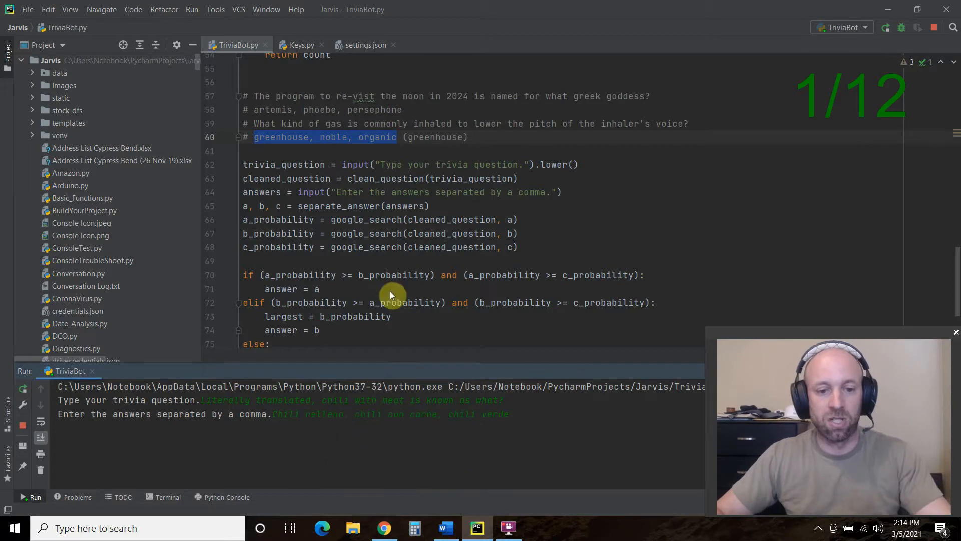
{"action": "mouse_move", "coordinate": [393, 255]}
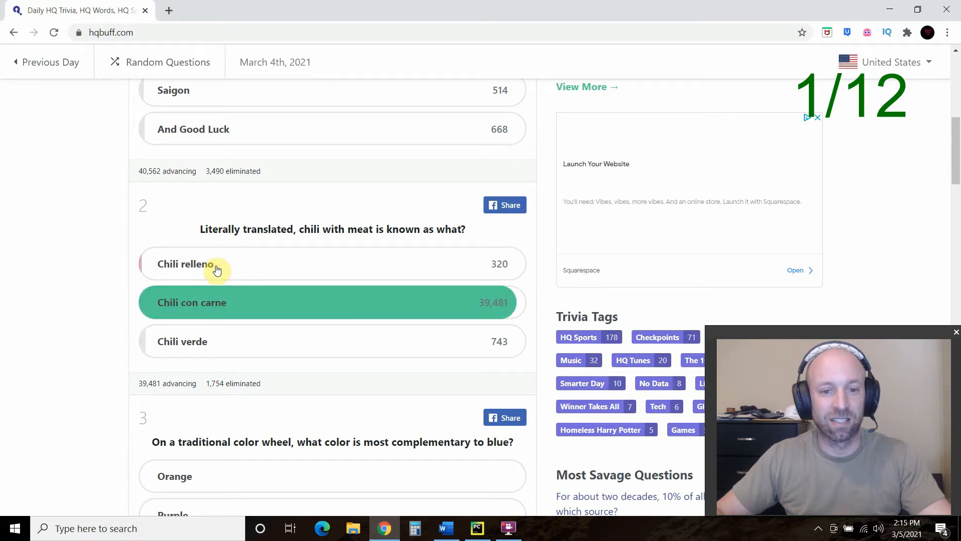
Run TriviaBot on the color wheel question and reveal its results on hqbuff
{"action": "left_click", "coordinate": [476, 527]}
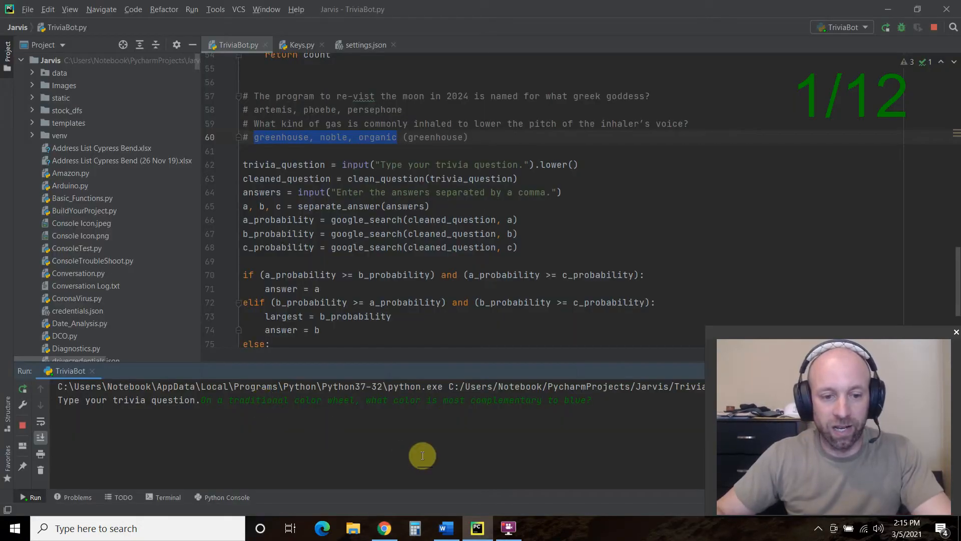
{"action": "mouse_move", "coordinate": [454, 226]}
{"action": "type", "text": "Orange, purple, yellow"}
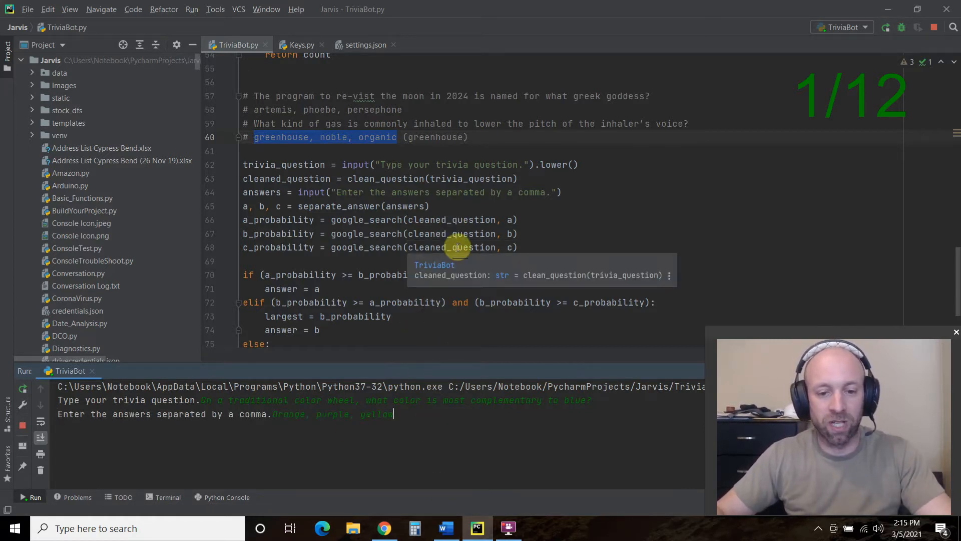
{"action": "left_click", "coordinate": [384, 528]}
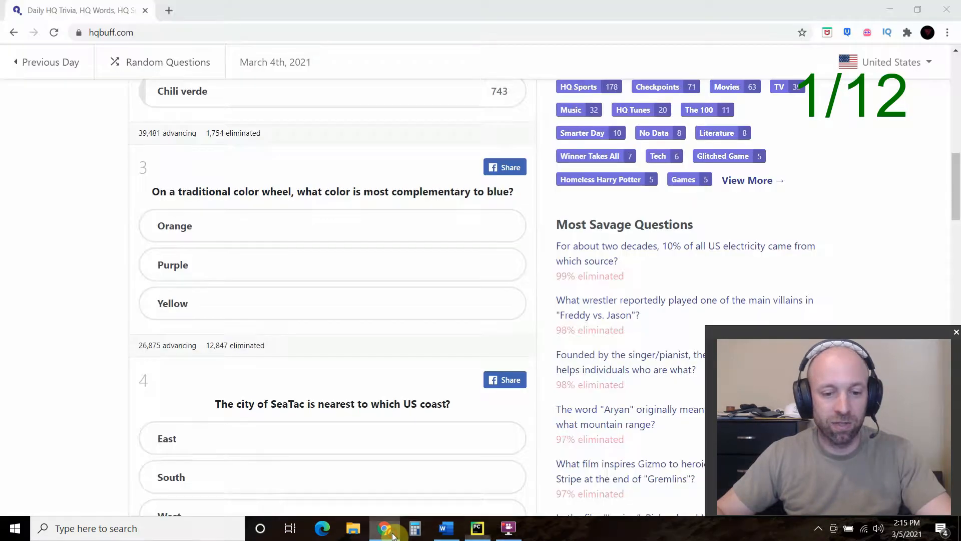
{"action": "left_click", "coordinate": [272, 225]}
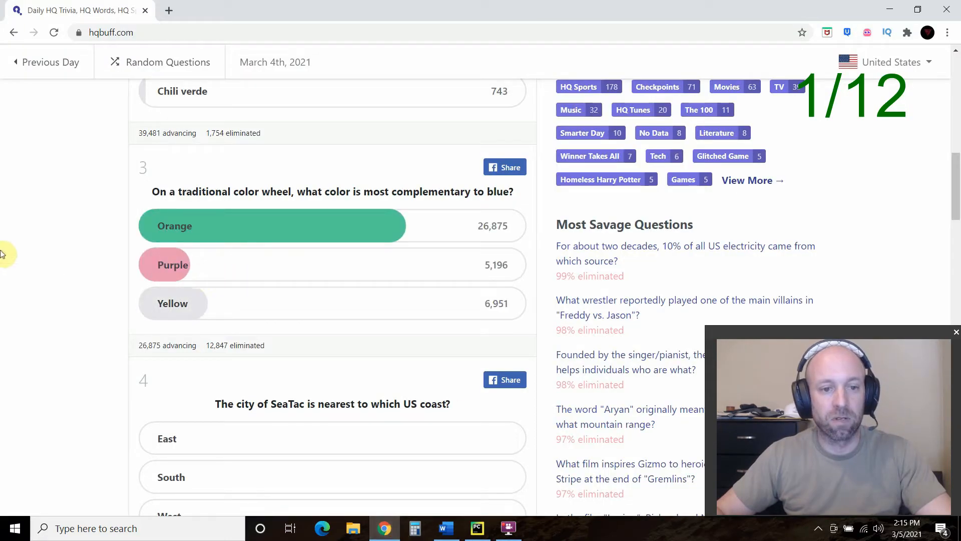
Run the SeaTac and billiards questions, checking hqbuff for West and scratch
{"action": "left_click", "coordinate": [476, 527]}
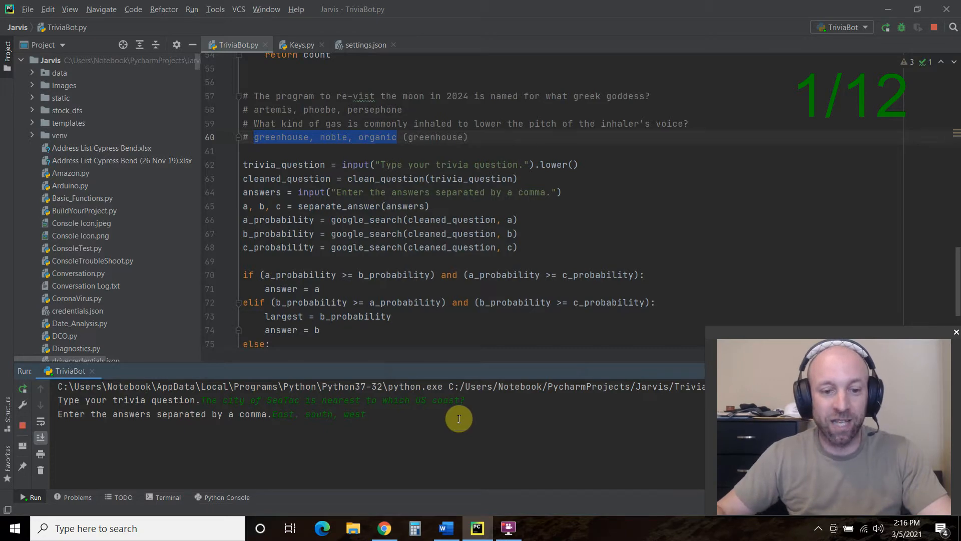
{"action": "left_click", "coordinate": [383, 527]}
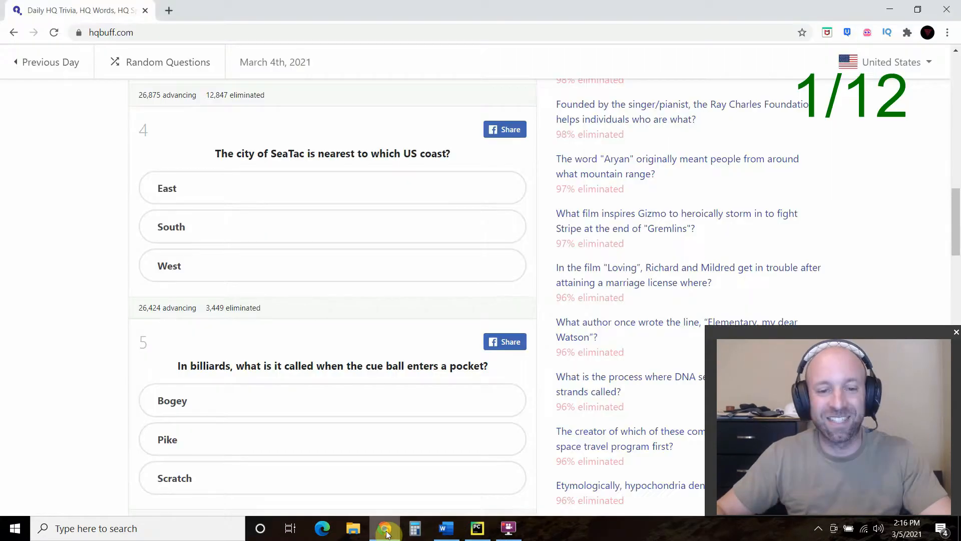
{"action": "left_click", "coordinate": [476, 527]}
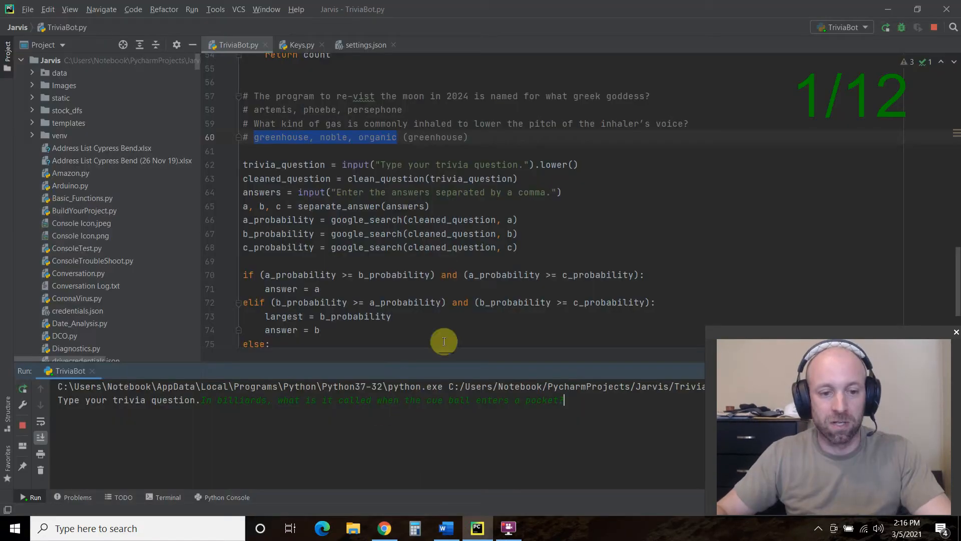
{"action": "mouse_move", "coordinate": [442, 265]}
{"action": "type", "text": "Bogey, pike, scratch"}
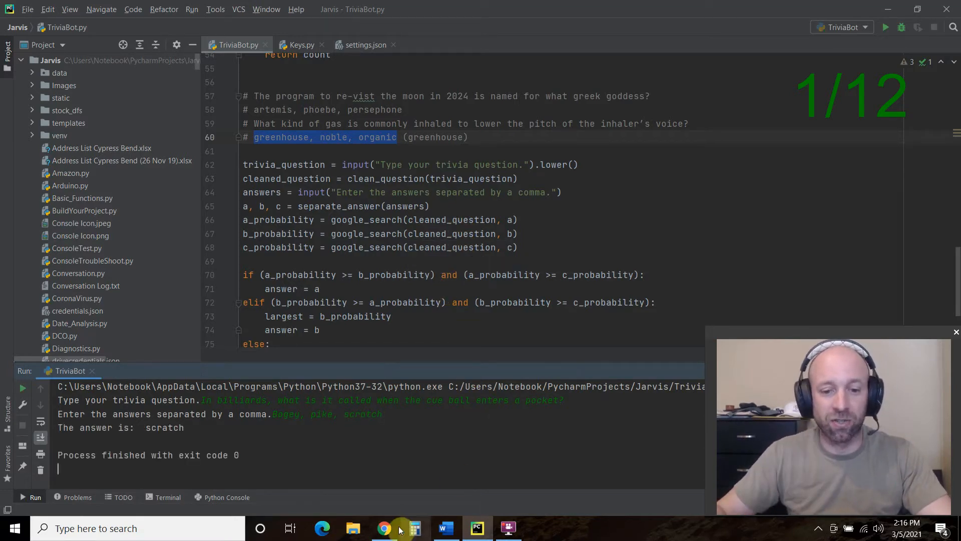
{"action": "left_click", "coordinate": [383, 527]}
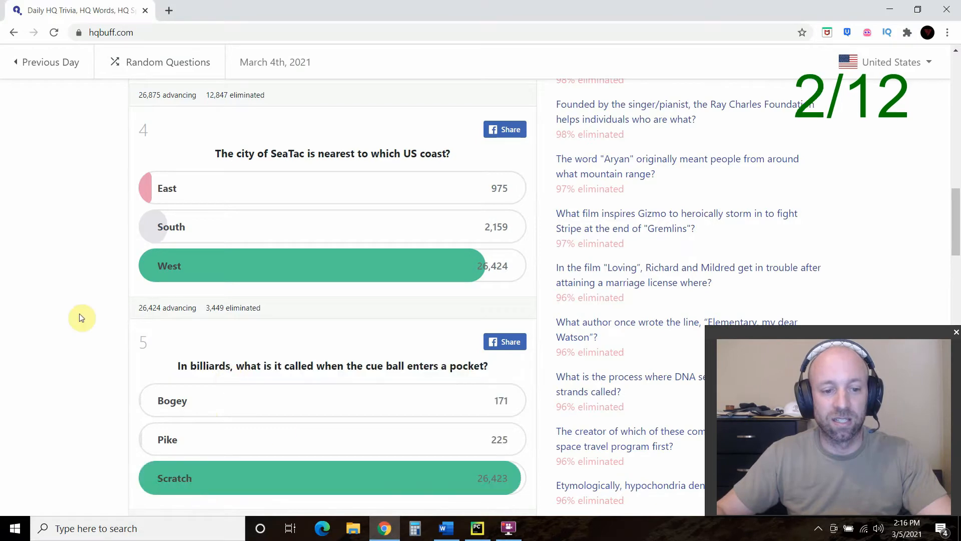
Run TriviaBot on the Smokey and the Bandit question and reveal hqbuff's results
{"action": "left_click", "coordinate": [477, 527]}
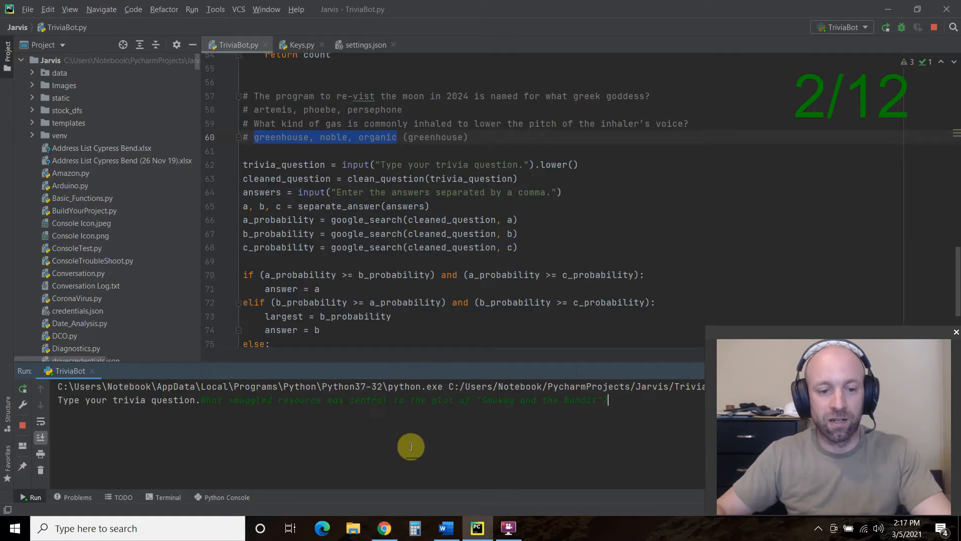
{"action": "mouse_move", "coordinate": [467, 246]}
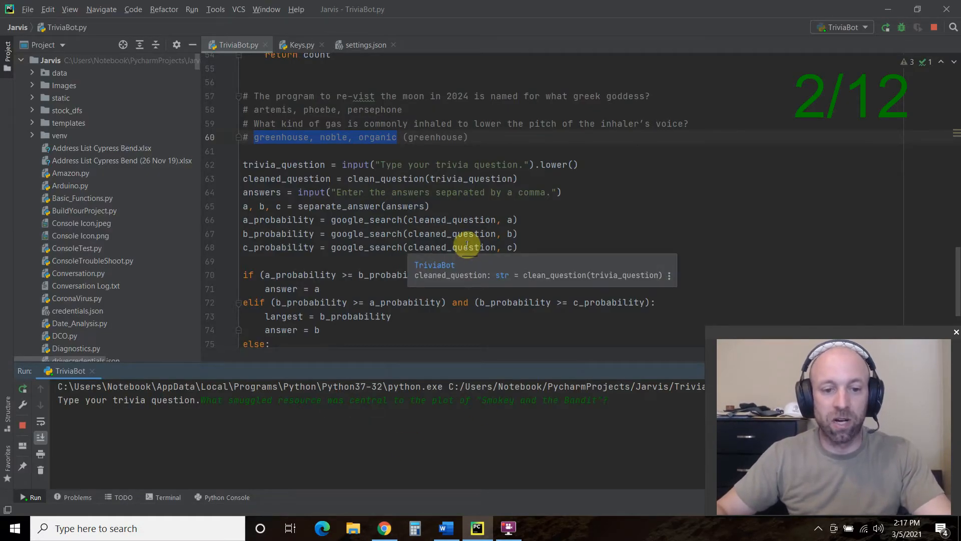
{"action": "mouse_move", "coordinate": [468, 264]}
{"action": "type", "text": "Beverages, car parts, cigarettes"}
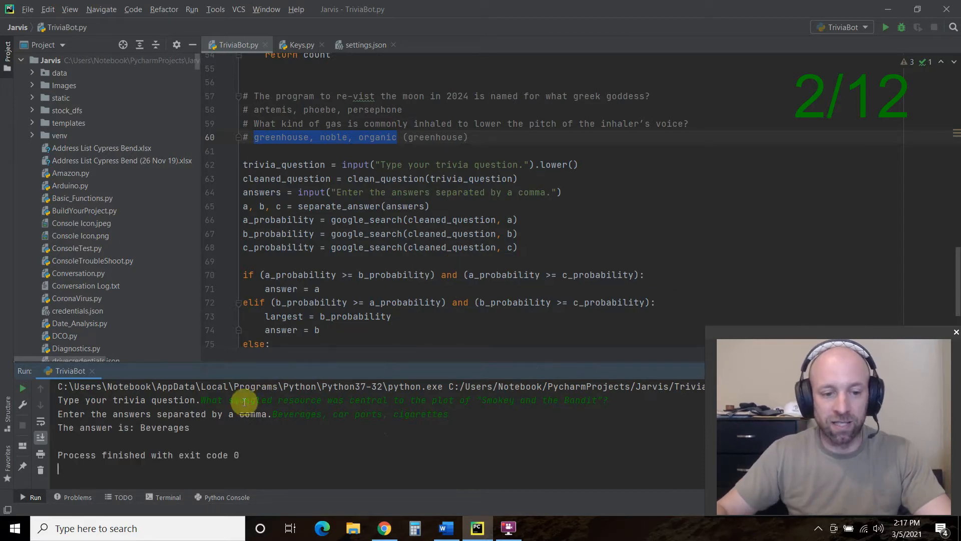
{"action": "left_click", "coordinate": [383, 528]}
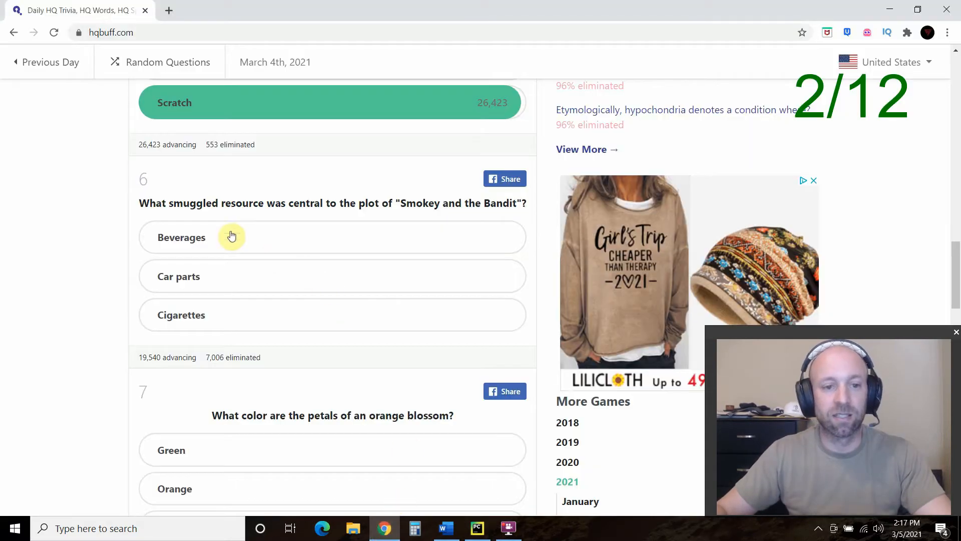
{"action": "left_click", "coordinate": [231, 238]}
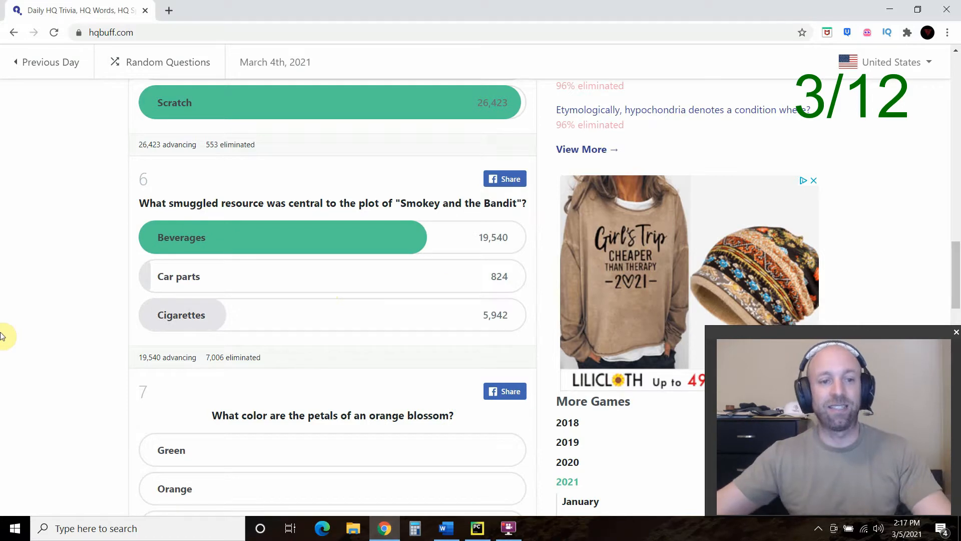
Run the blossom question, check White on hqbuff, and enter the Jeopardy question
{"action": "left_click", "coordinate": [476, 528]}
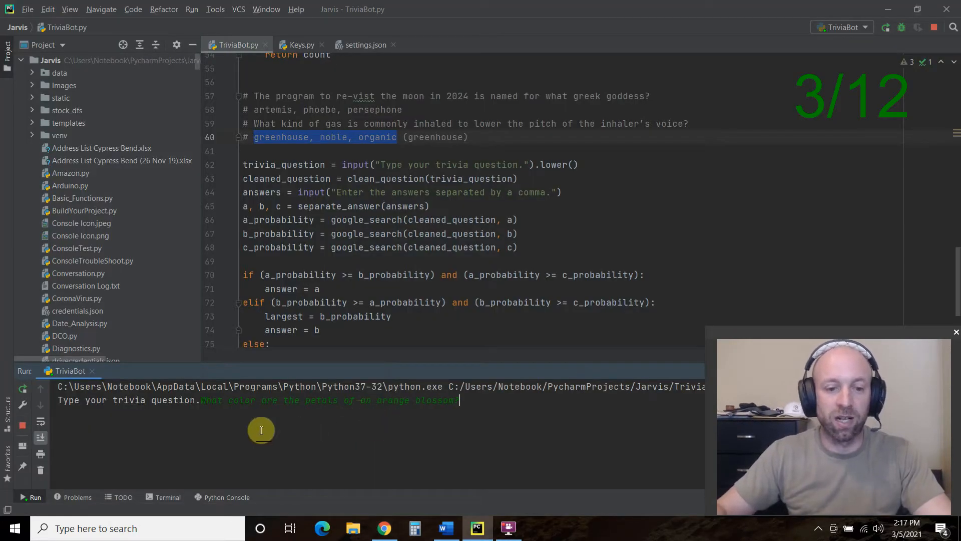
{"action": "mouse_move", "coordinate": [412, 262]}
{"action": "type", "text": "Green, orange, white"}
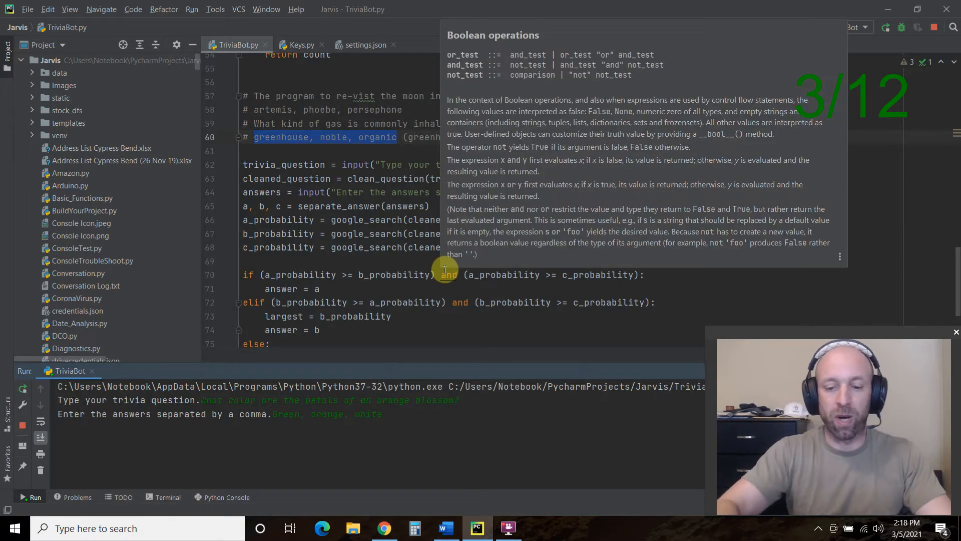
{"action": "left_click", "coordinate": [383, 527]}
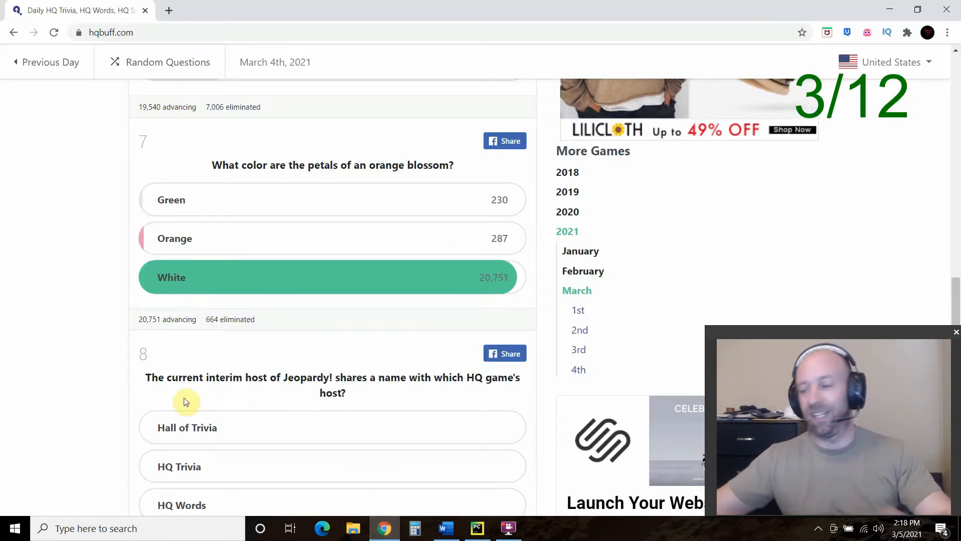
{"action": "left_click", "coordinate": [476, 527]}
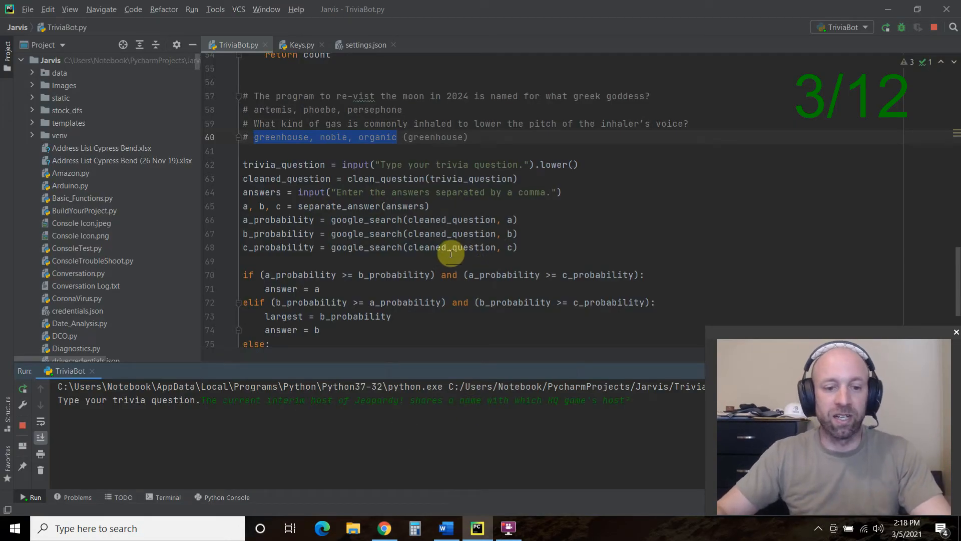
{"action": "mouse_move", "coordinate": [397, 306]}
{"action": "type", "text": "Hall of Trivia, HQ Trivia, HQ Words"}
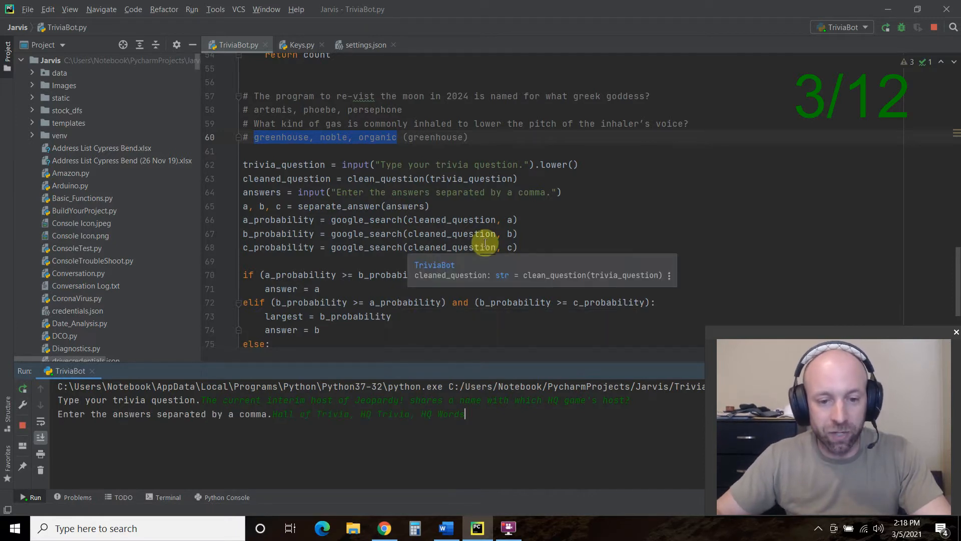
{"action": "mouse_move", "coordinate": [435, 280]}
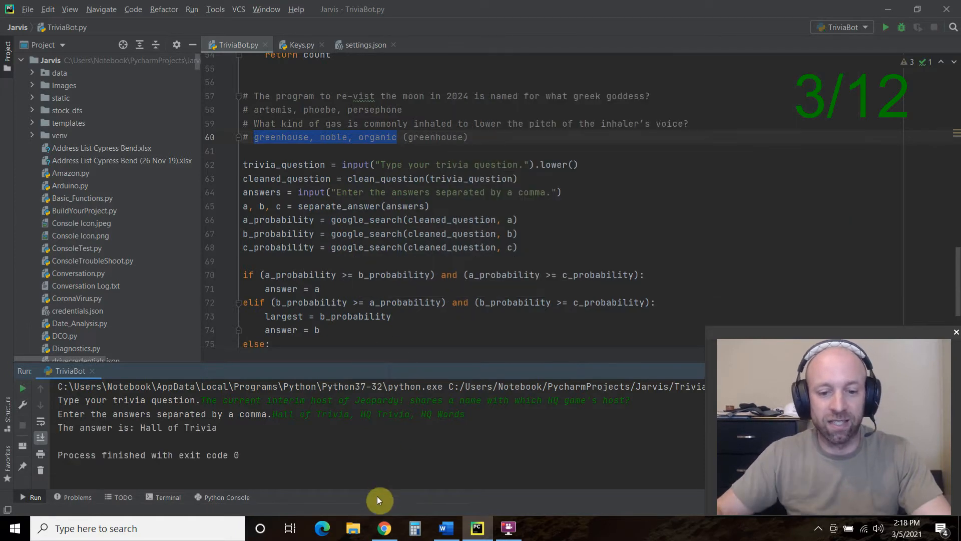
Check question 10 on hqbuff and reveal the Furby question's results
{"action": "left_click", "coordinate": [384, 527]}
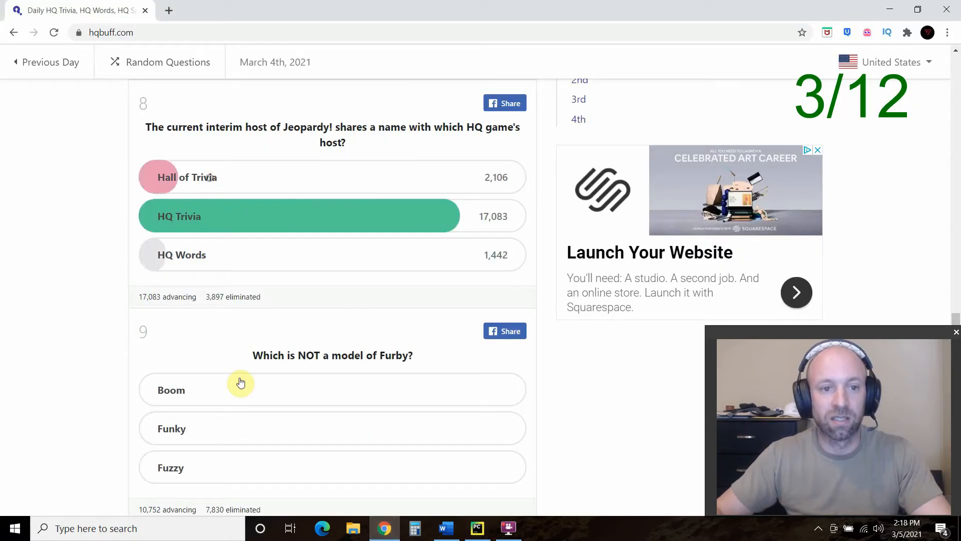
{"action": "left_click", "coordinate": [476, 528]}
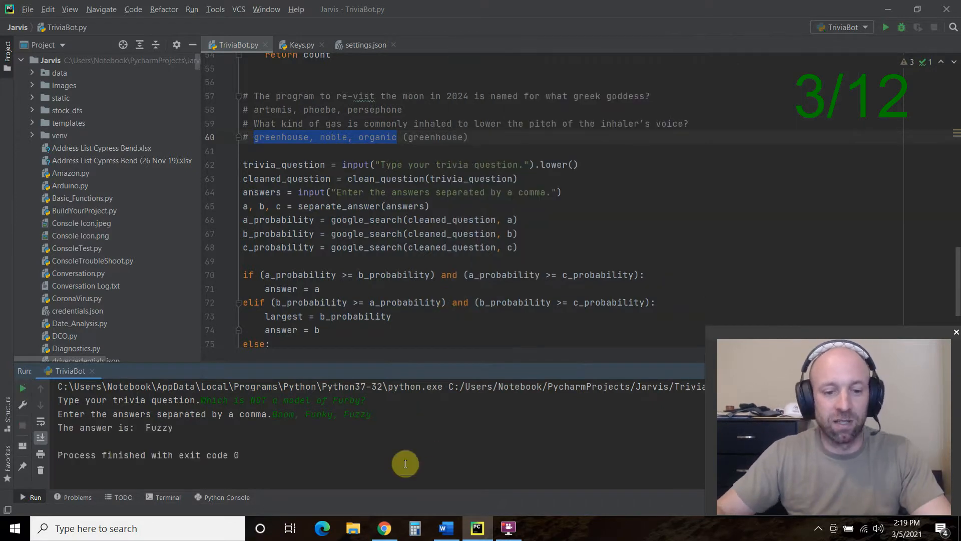
{"action": "left_click", "coordinate": [383, 527]}
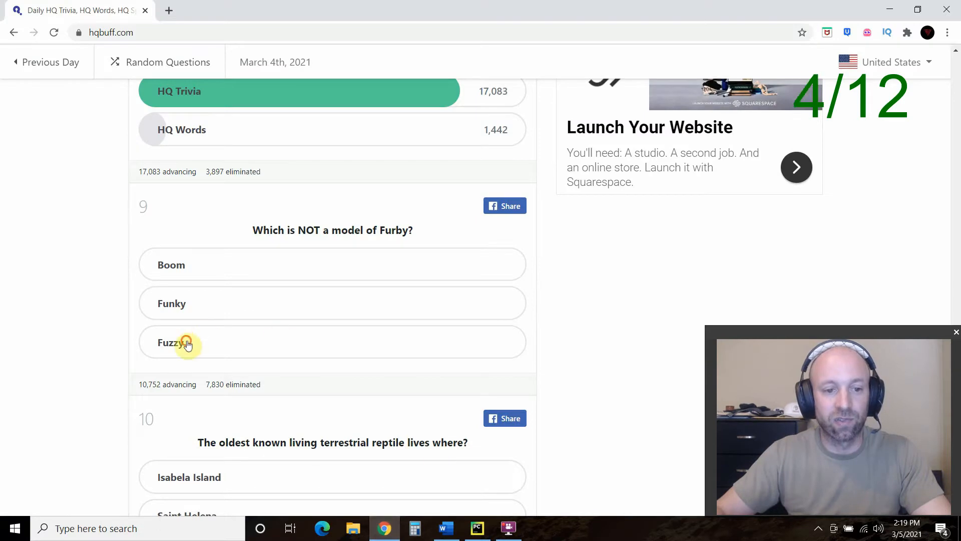
{"action": "left_click", "coordinate": [188, 342]}
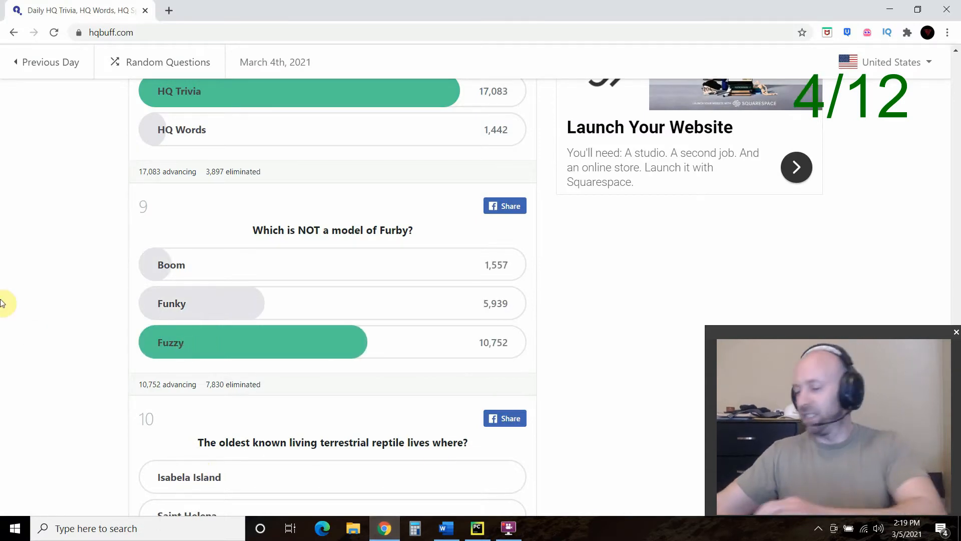
{"action": "left_click", "coordinate": [477, 527]}
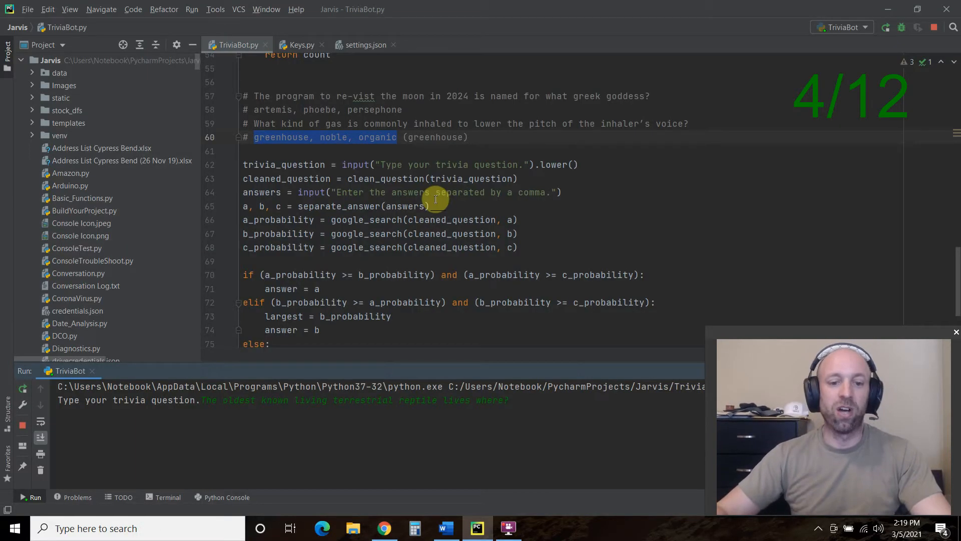
{"action": "mouse_move", "coordinate": [434, 247]}
{"action": "type", "text": "Isabela Island, Saint Helena, Seychelles"}
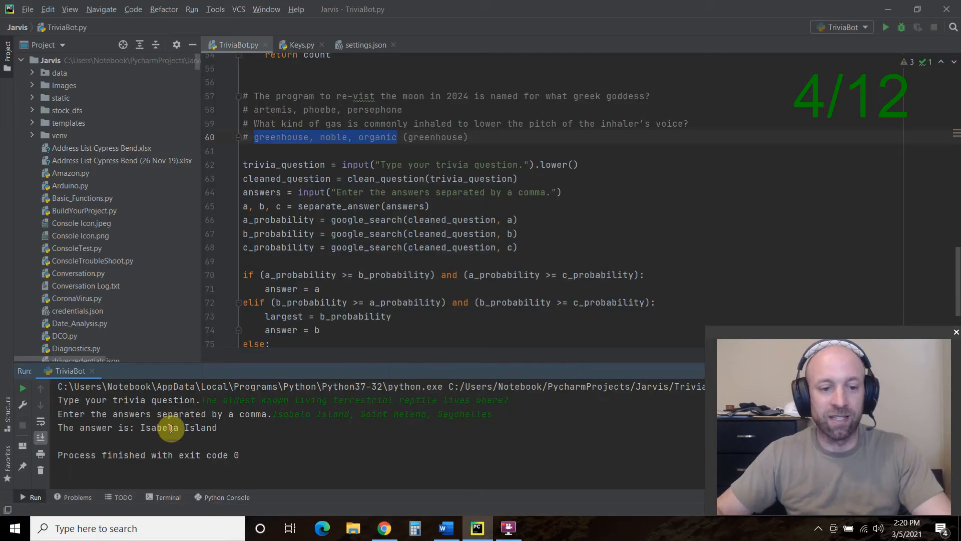
Compare TriviaBot's next answers, including Isabela Island, against the hqbuff results
{"action": "left_click", "coordinate": [383, 528]}
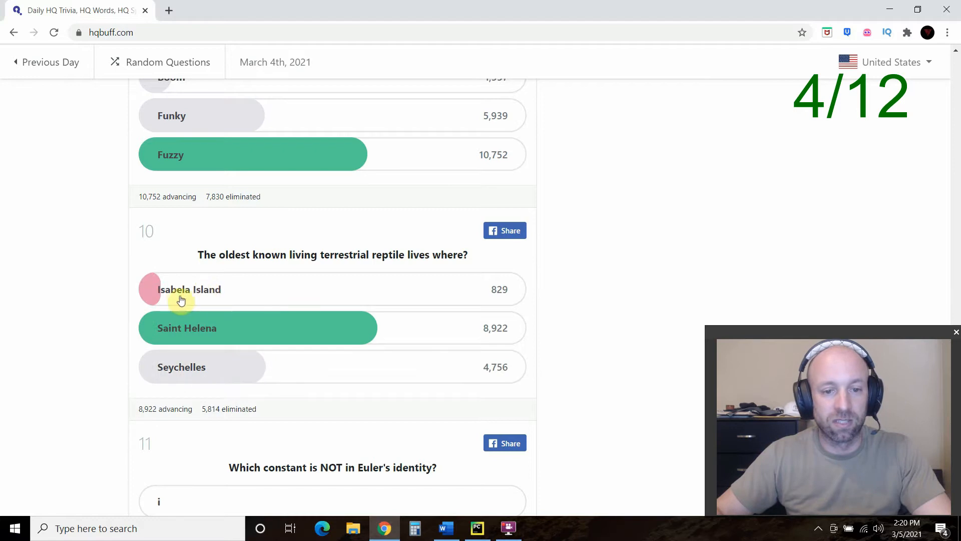
{"action": "left_click", "coordinate": [477, 528]}
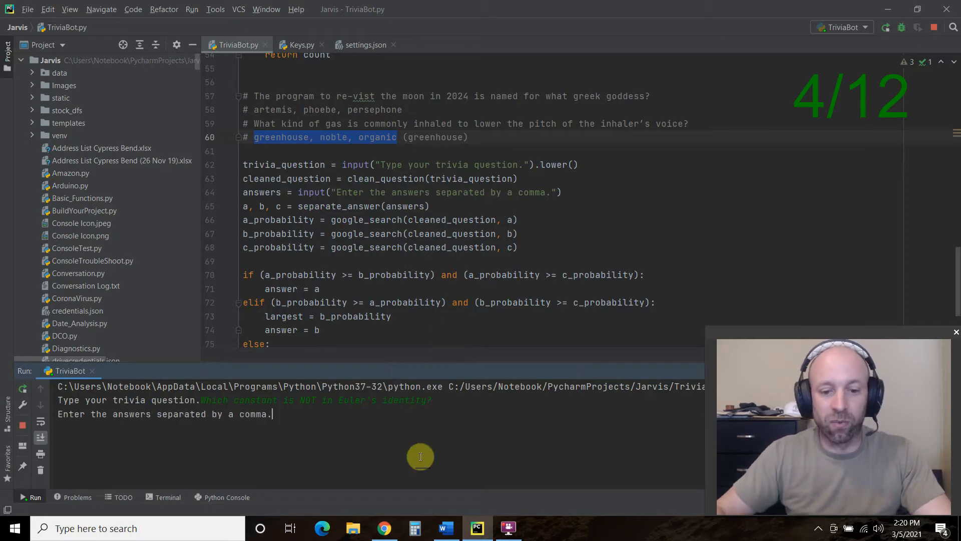
{"action": "left_click", "coordinate": [384, 527]}
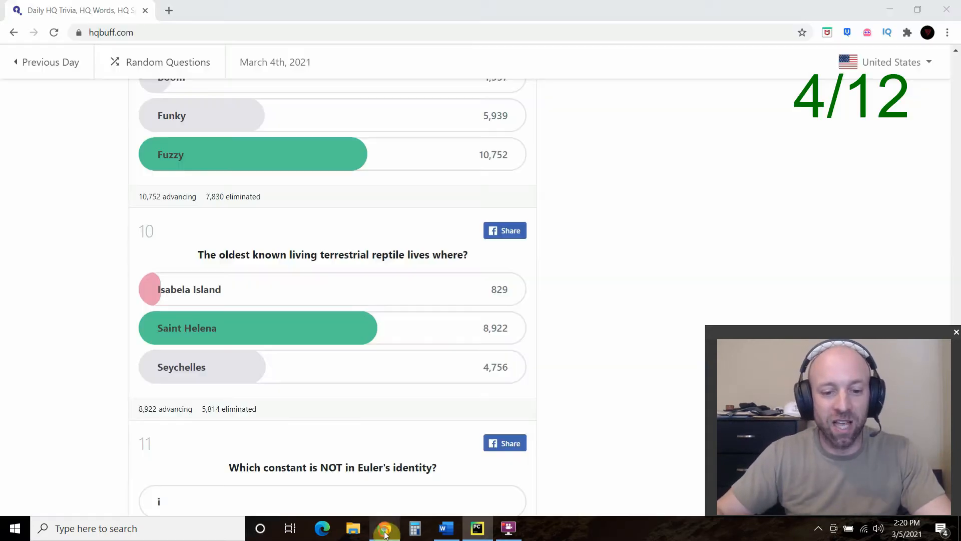
{"action": "left_click", "coordinate": [476, 528]}
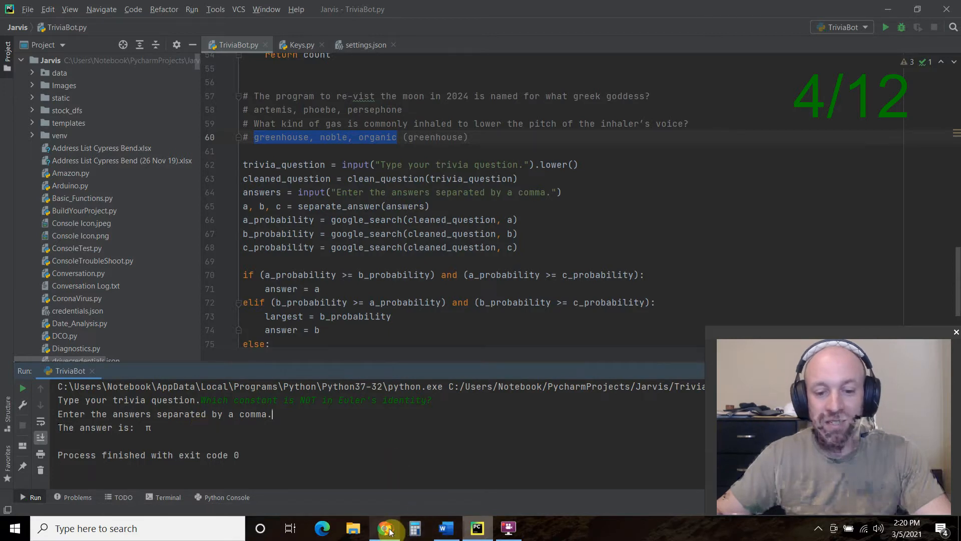
Check the π answer on hqbuff and enter question 12 about a military-serving singer
{"action": "left_click", "coordinate": [385, 527]}
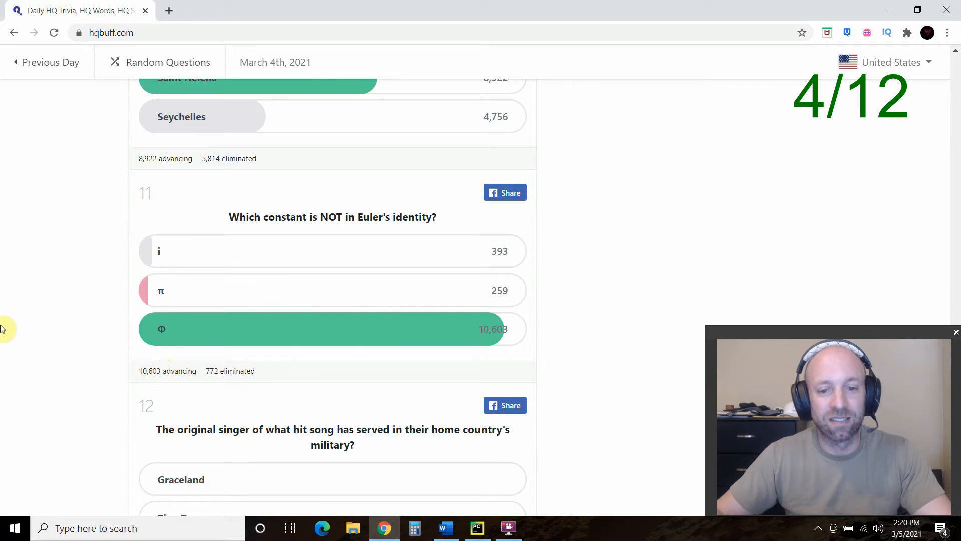
{"action": "left_click", "coordinate": [476, 527]}
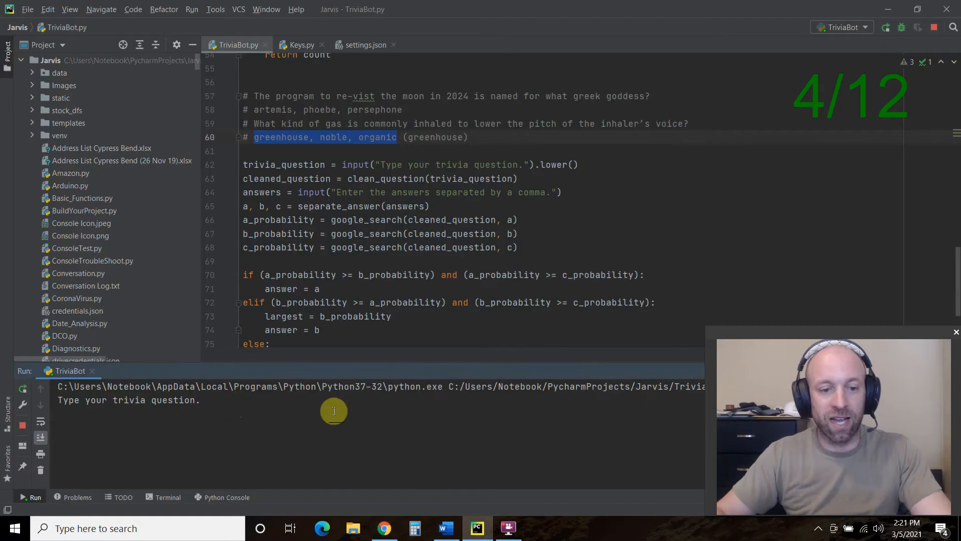
{"action": "type", "text": "The original singer of what hit song has served in their home country's military?"}
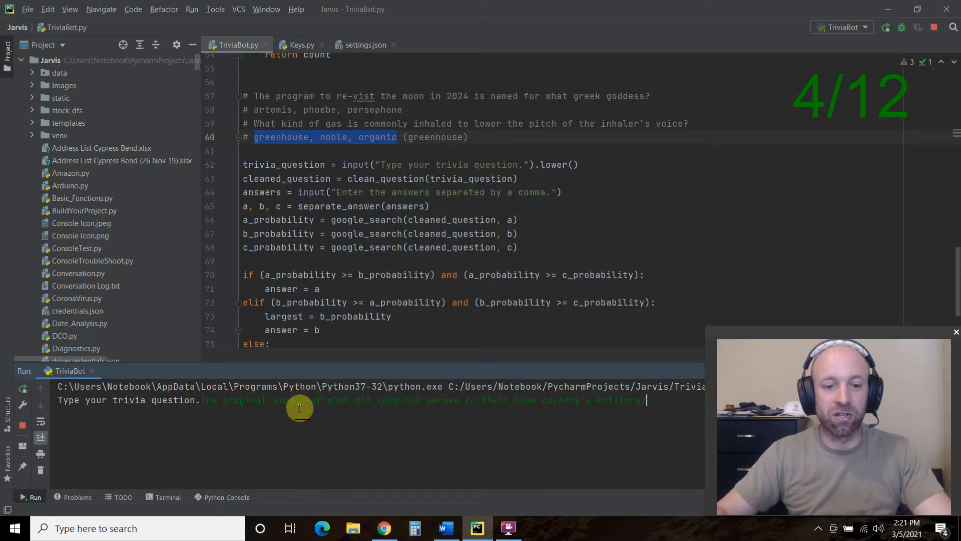
{"action": "mouse_move", "coordinate": [639, 415]}
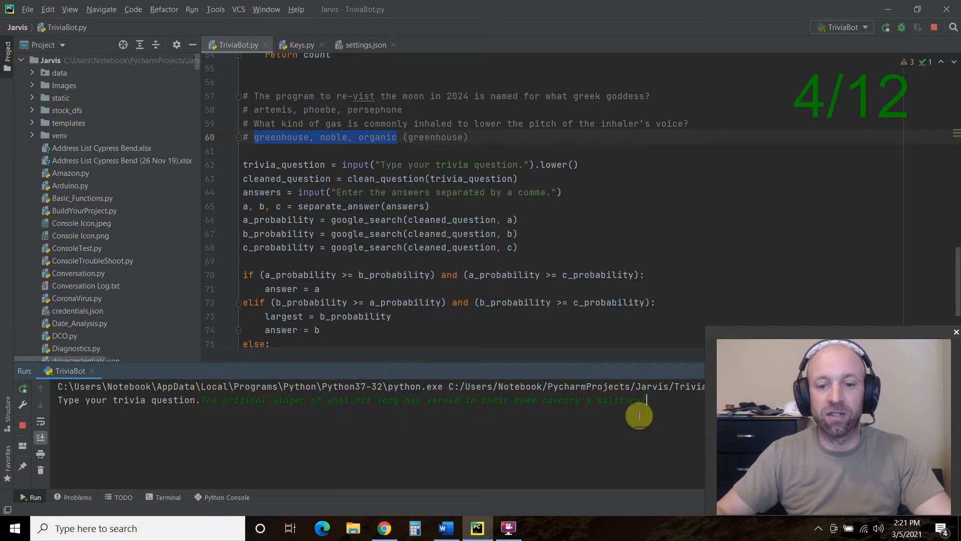
{"action": "mouse_move", "coordinate": [654, 442]}
{"action": "type", "text": "Graceland, Tiny Dancer, You're Beautiful"}
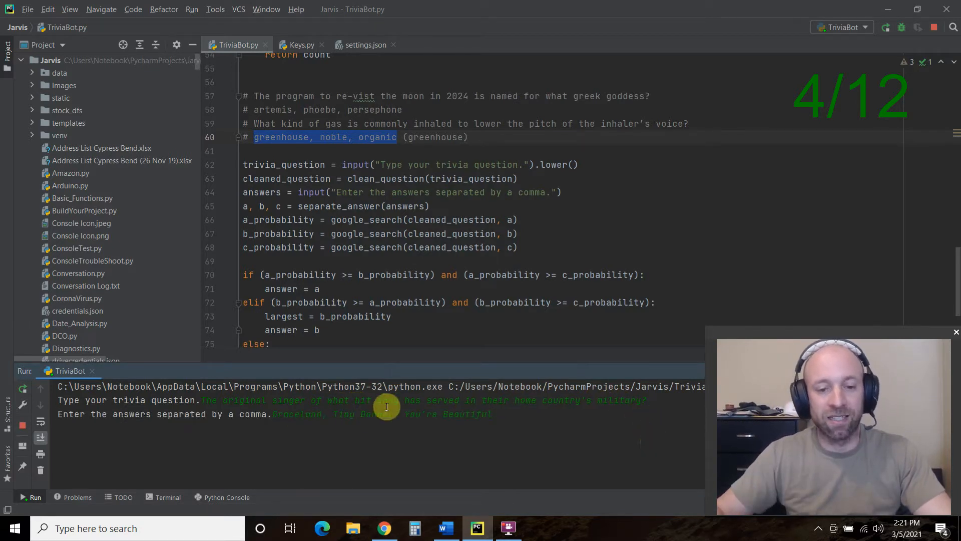
{"action": "mouse_move", "coordinate": [512, 415]}
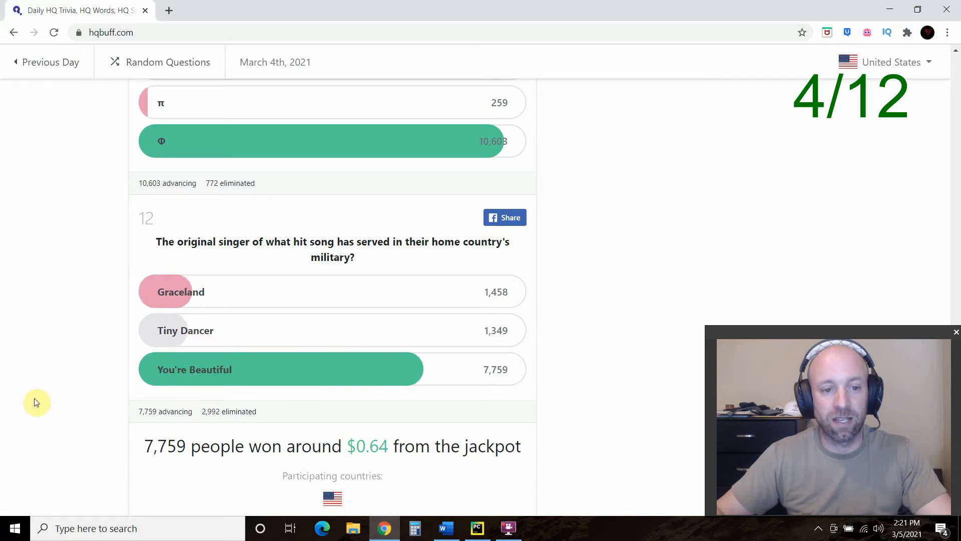
{"action": "left_click", "coordinate": [477, 527]}
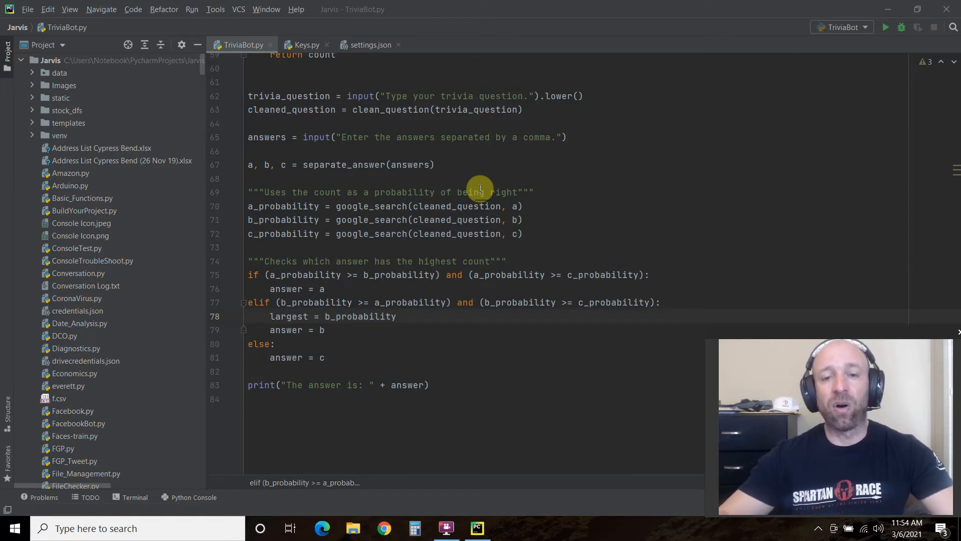
{"action": "mouse_move", "coordinate": [315, 95]}
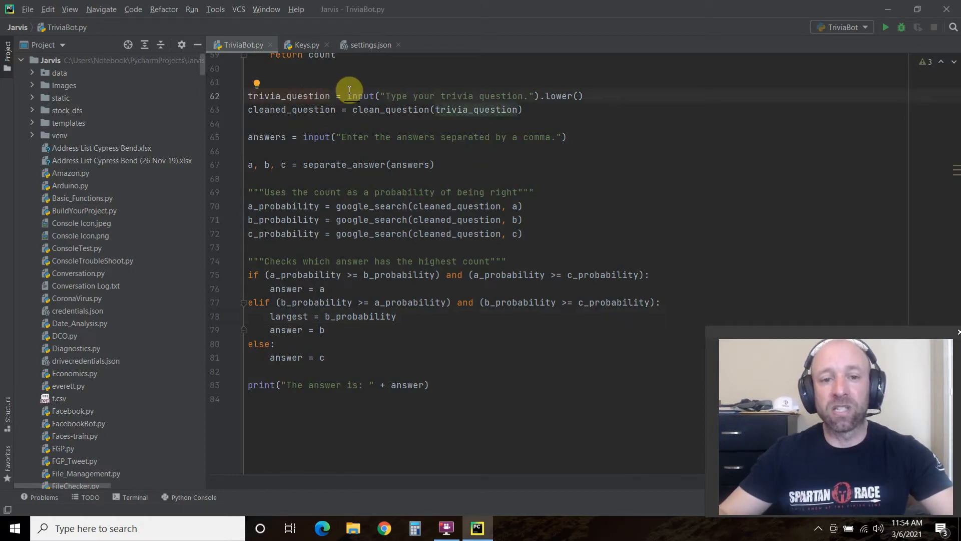
{"action": "mouse_move", "coordinate": [485, 97]}
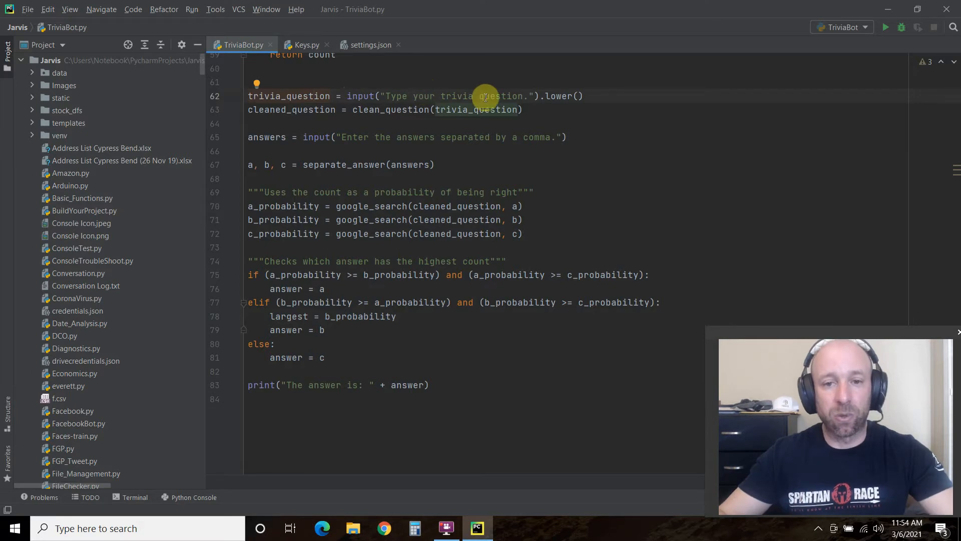
{"action": "mouse_move", "coordinate": [600, 93]}
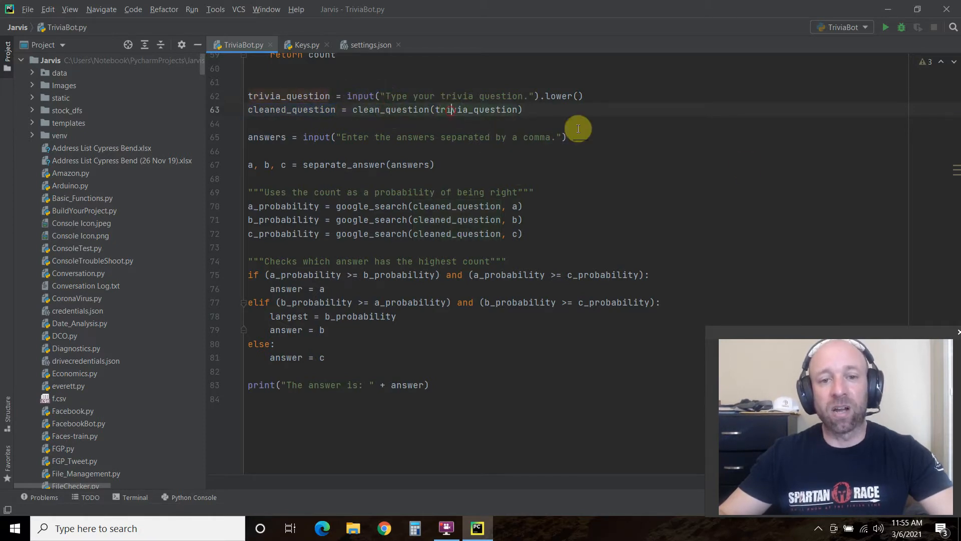
{"action": "mouse_move", "coordinate": [746, 166]}
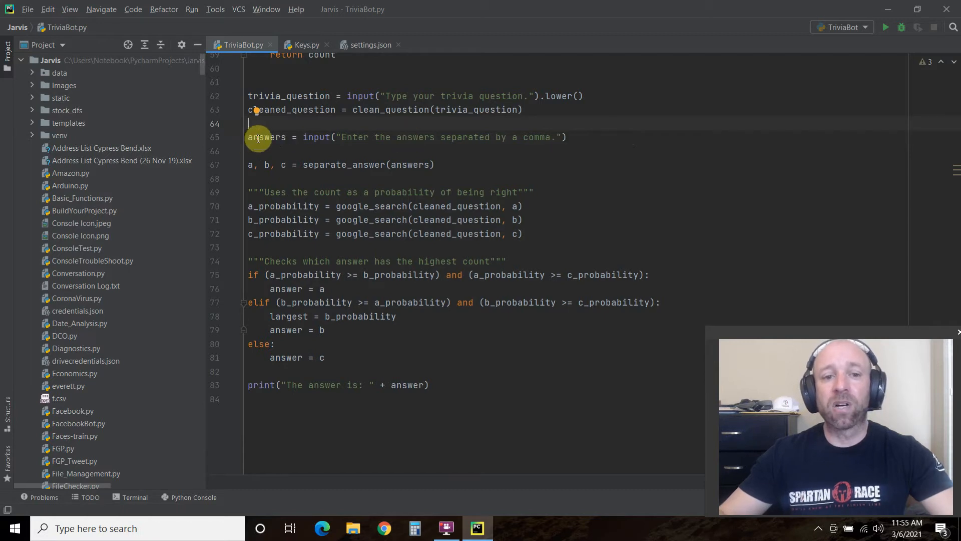
{"action": "mouse_move", "coordinate": [230, 164]}
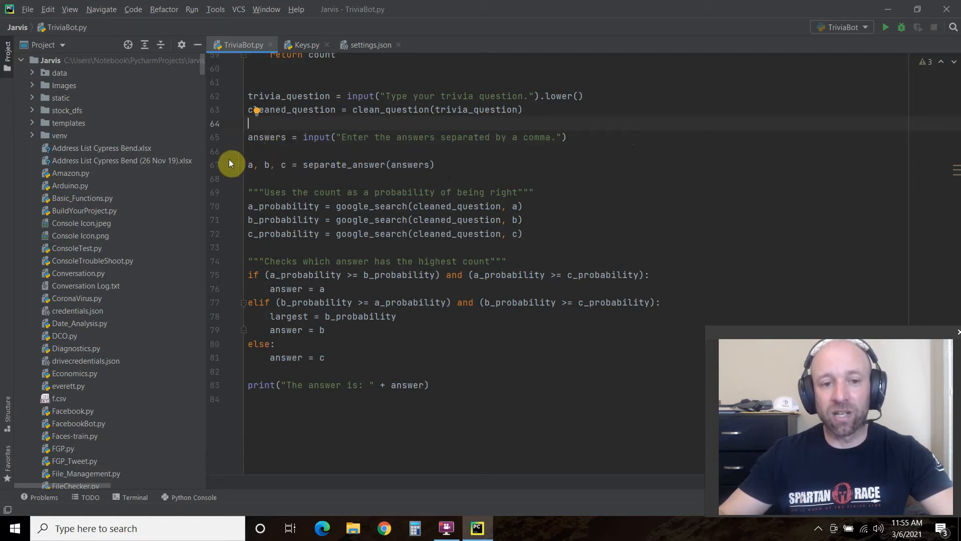
{"action": "mouse_move", "coordinate": [301, 155]}
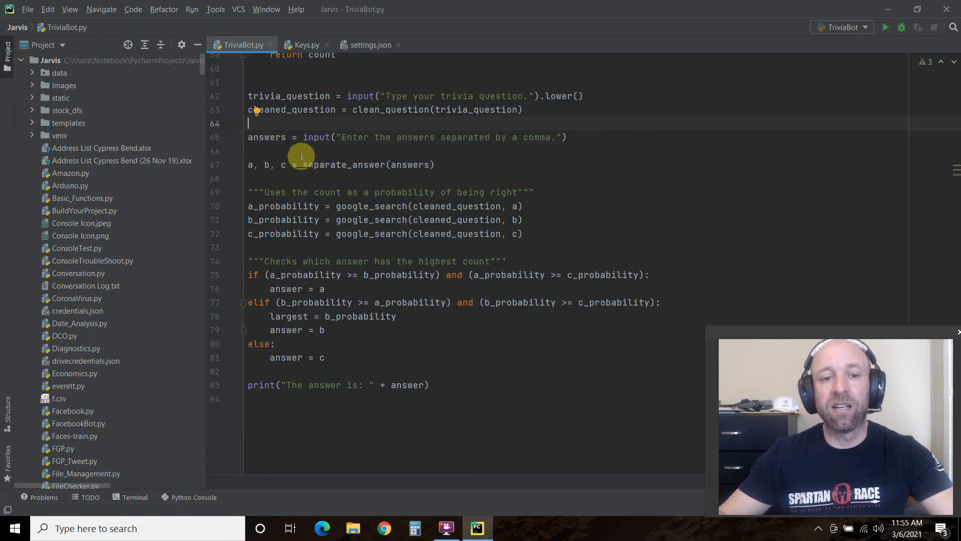
{"action": "double_click", "coordinate": [343, 164]}
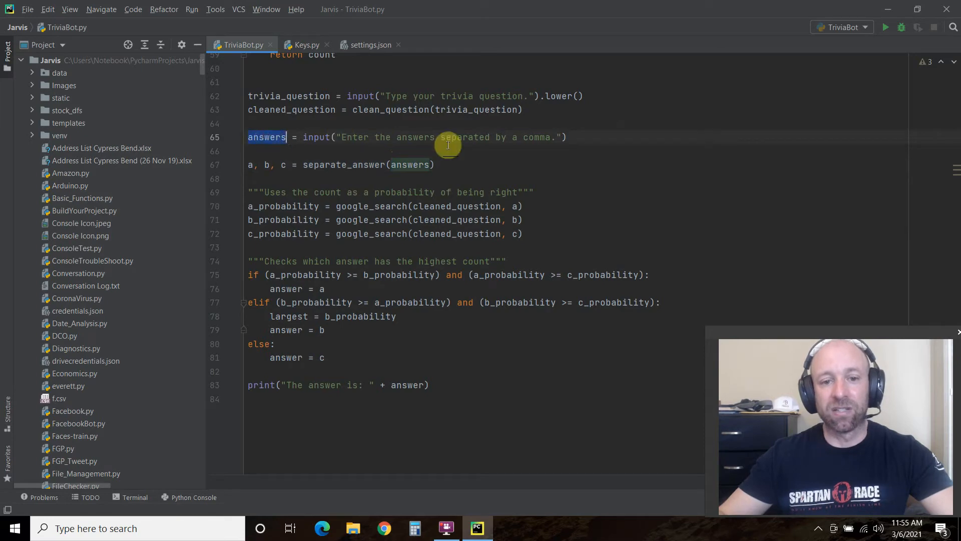
{"action": "scroll", "scroll_direction": "up", "scroll_amount": 3}
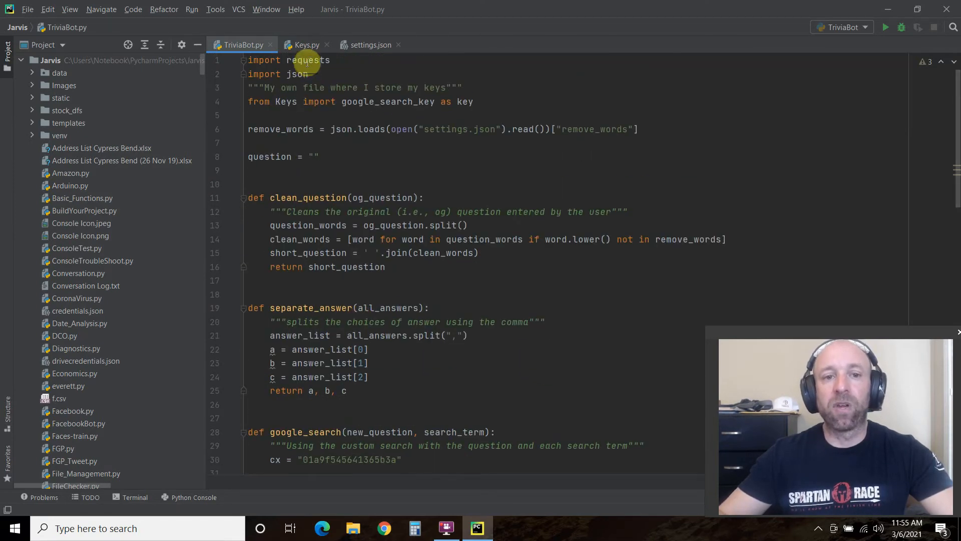
{"action": "mouse_move", "coordinate": [594, 101]}
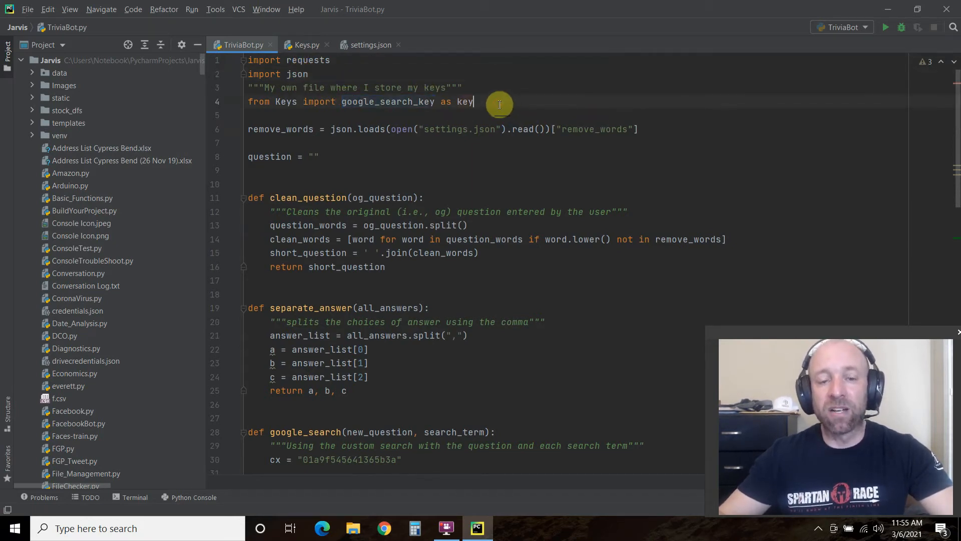
{"action": "mouse_move", "coordinate": [234, 59]}
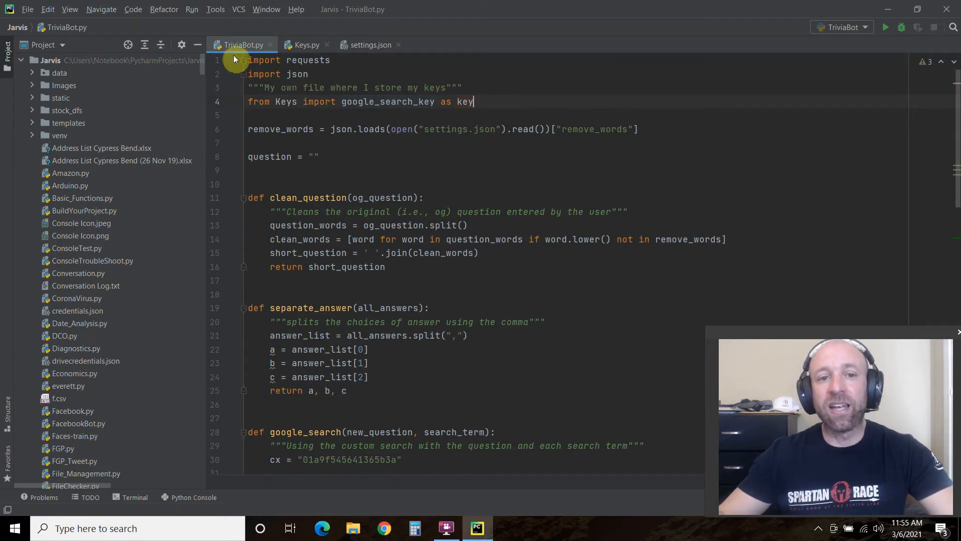
{"action": "mouse_move", "coordinate": [447, 101]}
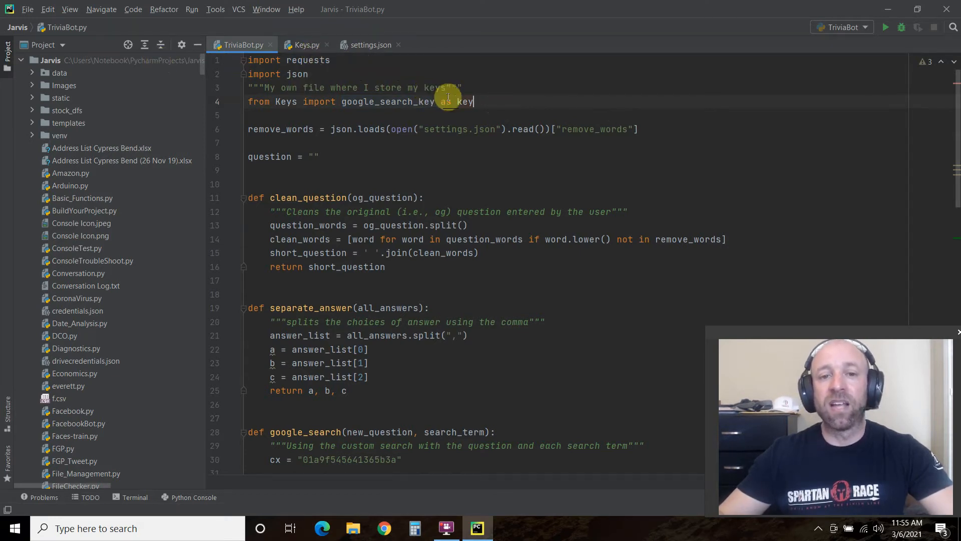
{"action": "mouse_move", "coordinate": [466, 101]}
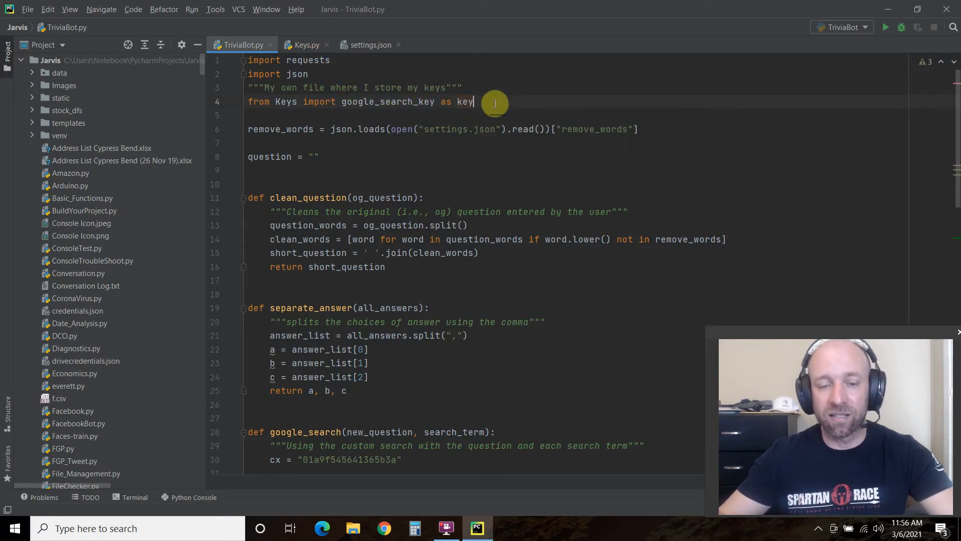
{"action": "double_click", "coordinate": [286, 101]}
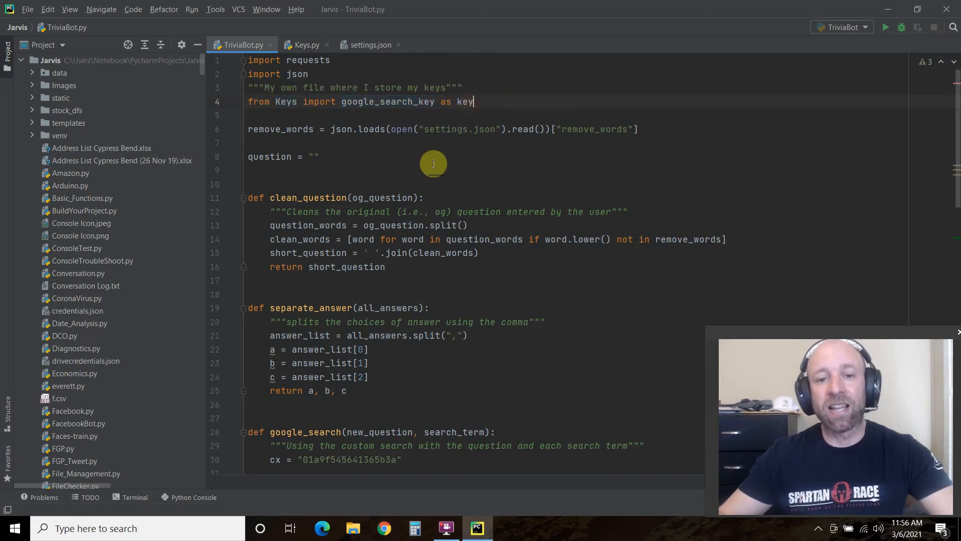
{"action": "mouse_move", "coordinate": [532, 111]}
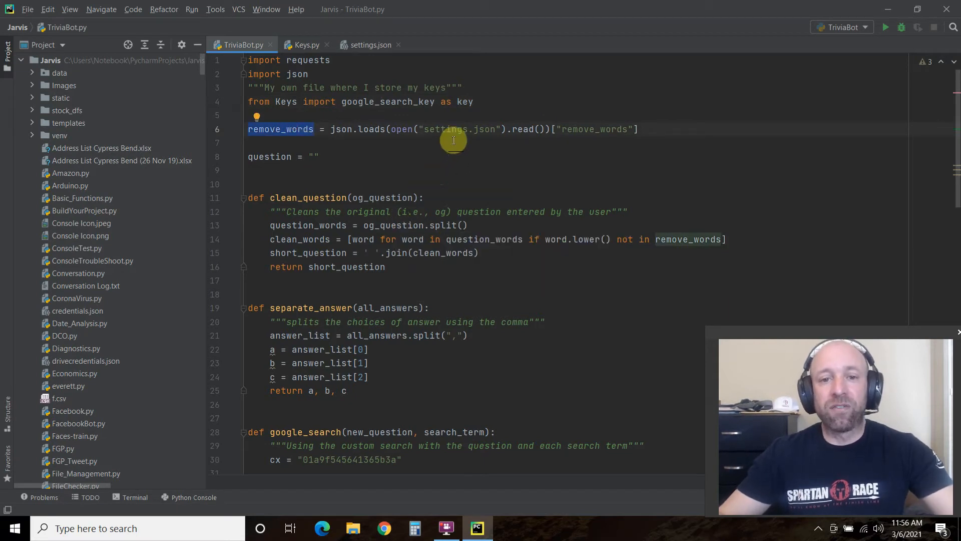
{"action": "mouse_move", "coordinate": [545, 96]}
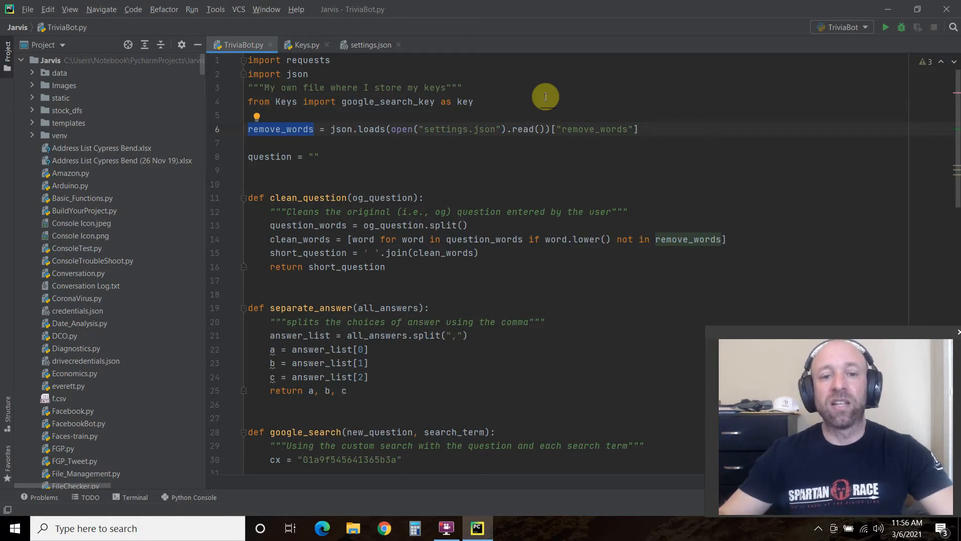
{"action": "mouse_move", "coordinate": [366, 132]}
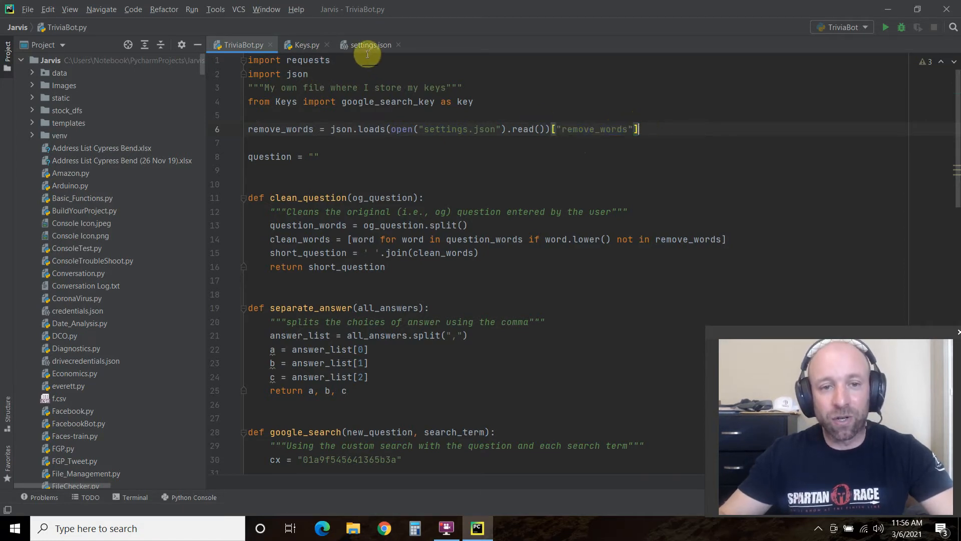
Review the remove_words and negative_words lists in settings.json, then return to TriviaBot.py
{"action": "left_click", "coordinate": [369, 45]}
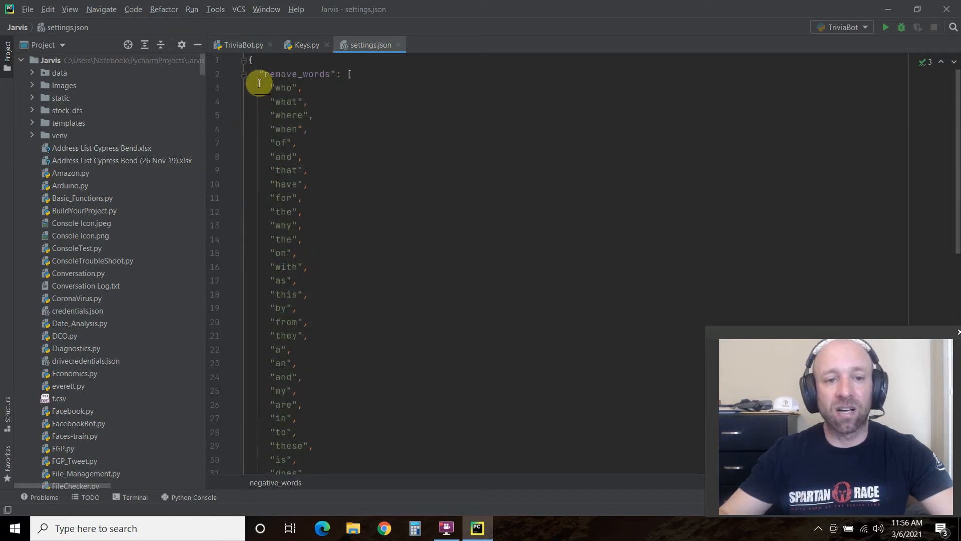
{"action": "double_click", "coordinate": [298, 74]}
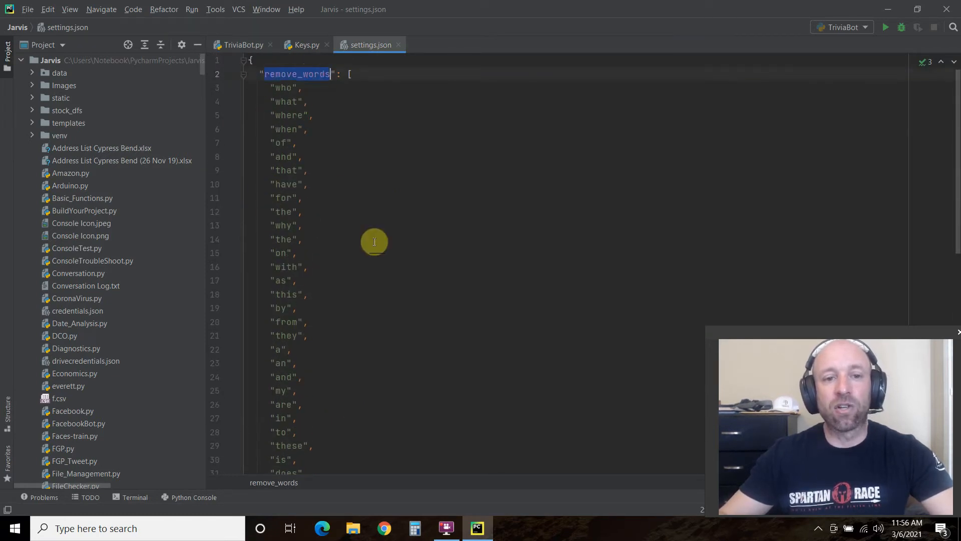
{"action": "scroll", "scroll_direction": "down", "scroll_amount": 3}
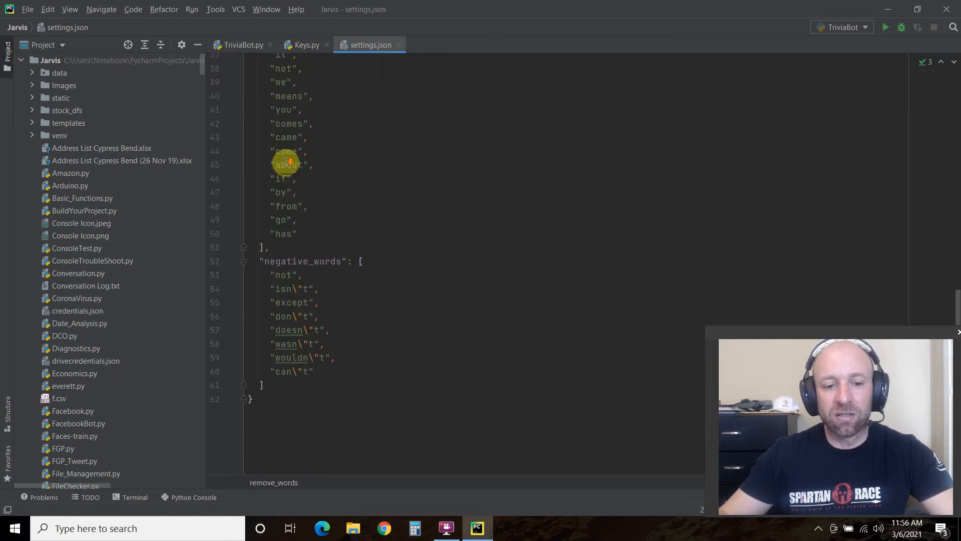
{"action": "scroll", "scroll_direction": "up", "scroll_amount": 3}
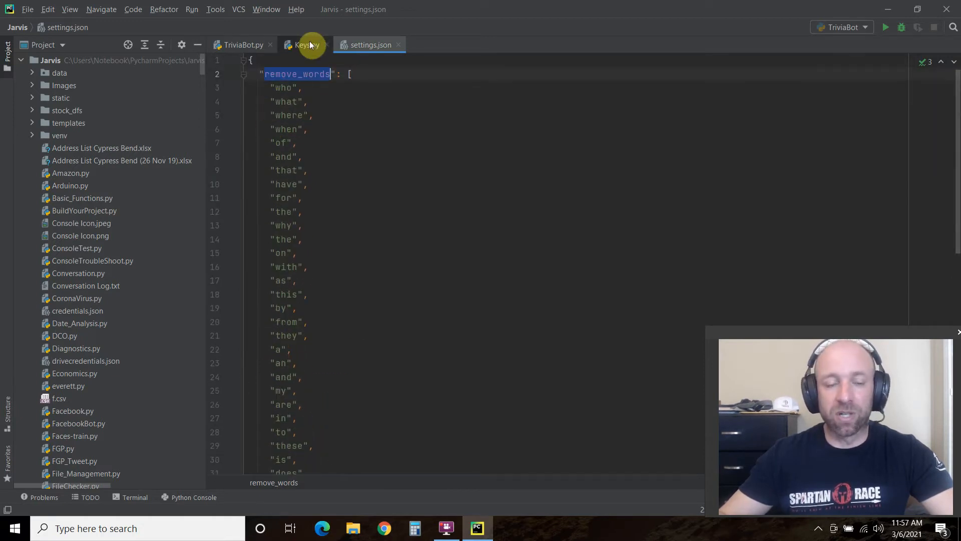
{"action": "left_click", "coordinate": [243, 44]}
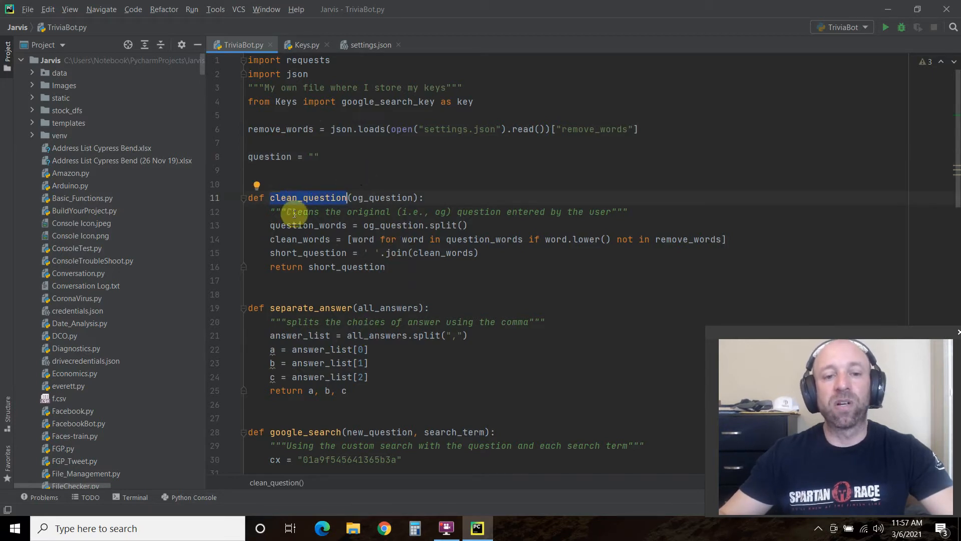
{"action": "mouse_move", "coordinate": [395, 197]}
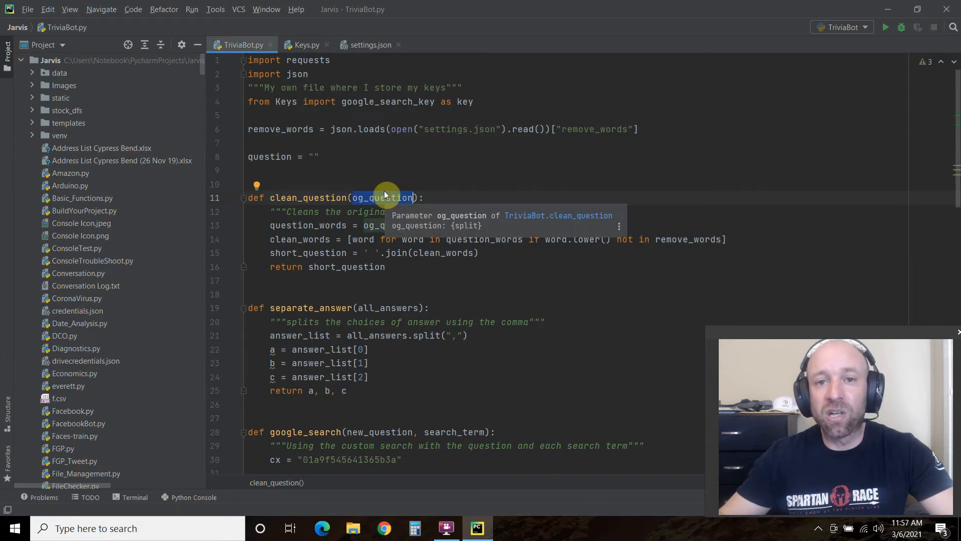
{"action": "mouse_move", "coordinate": [374, 144]}
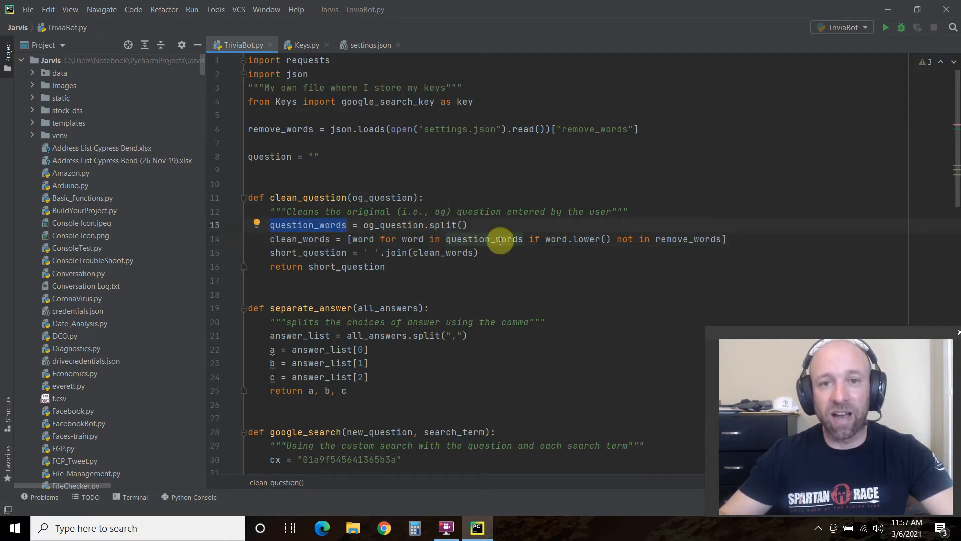
{"action": "mouse_move", "coordinate": [585, 239]}
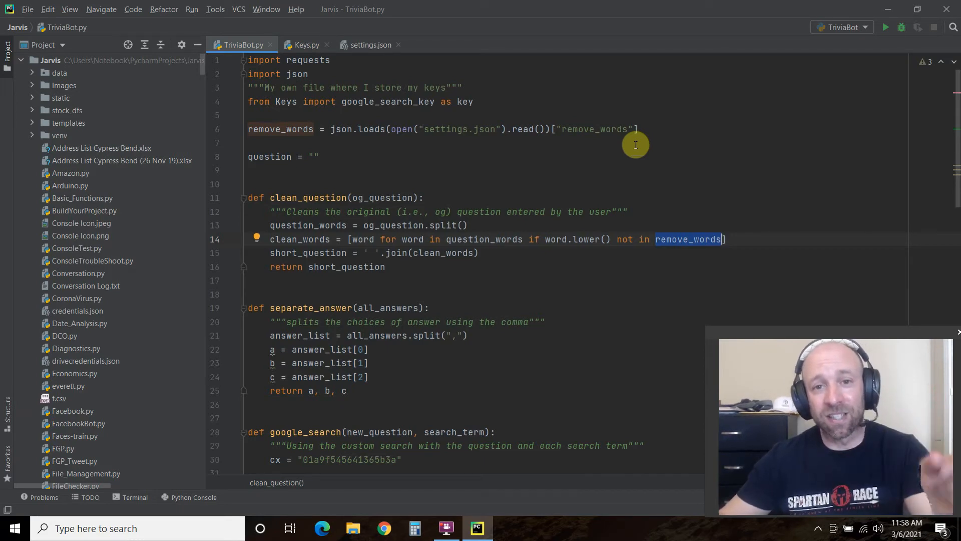
{"action": "mouse_move", "coordinate": [461, 172]}
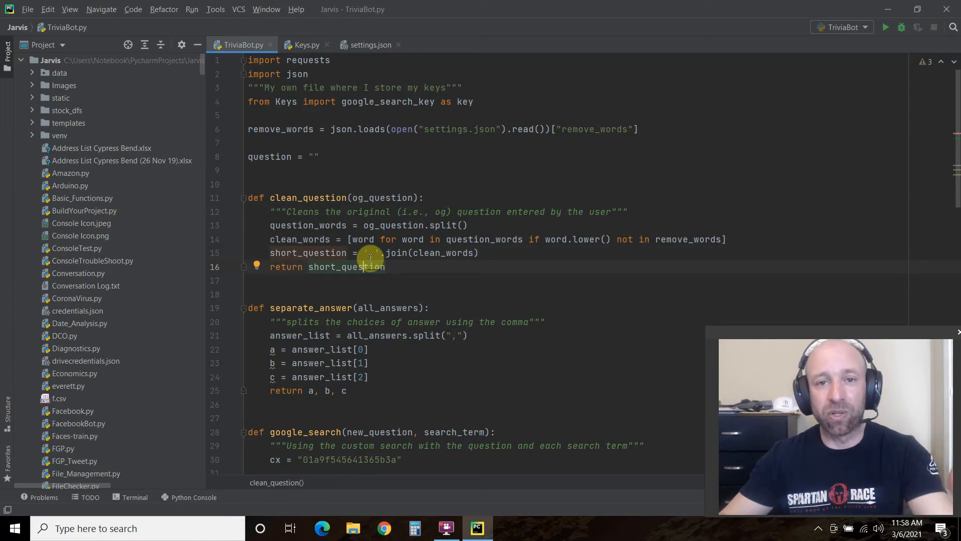
{"action": "mouse_move", "coordinate": [438, 225]}
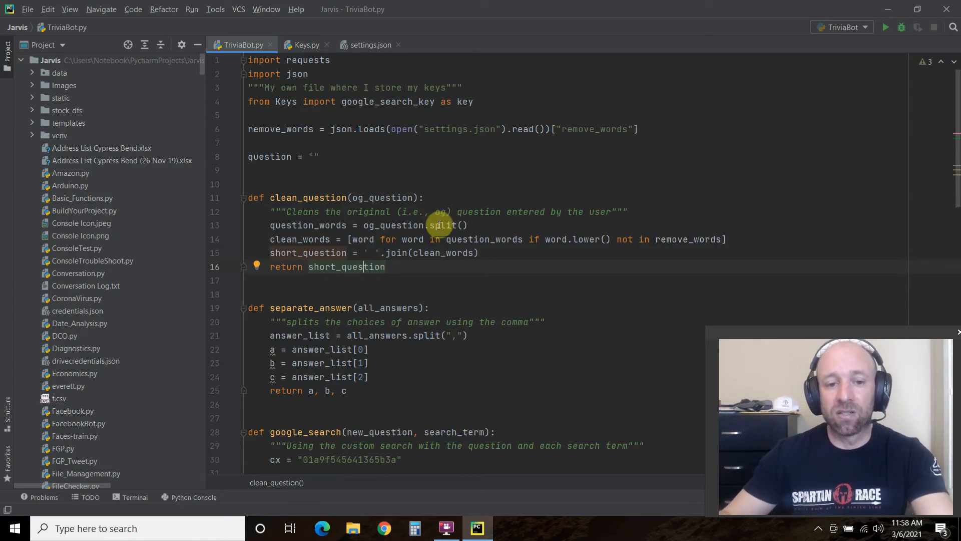
{"action": "double_click", "coordinate": [346, 266]}
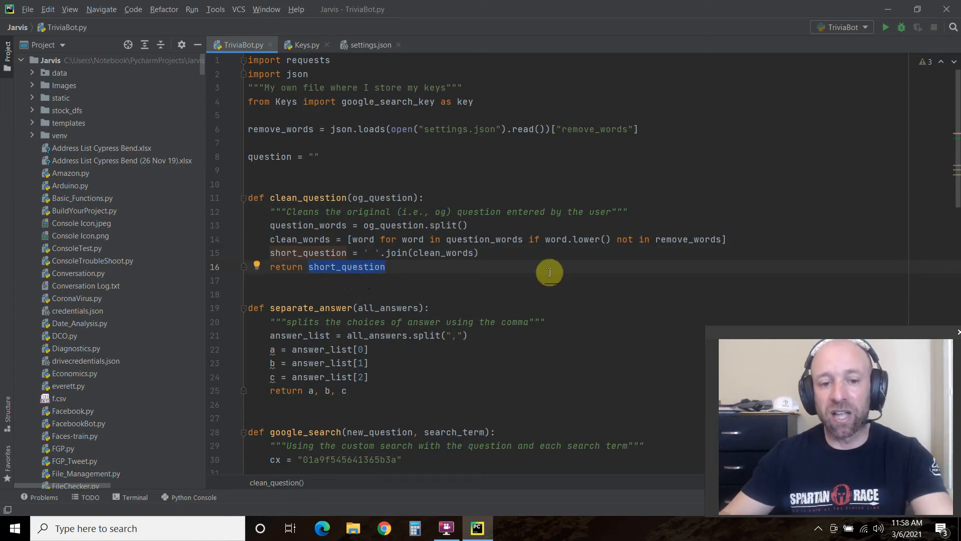
{"action": "scroll", "scroll_direction": "down", "scroll_amount": 3}
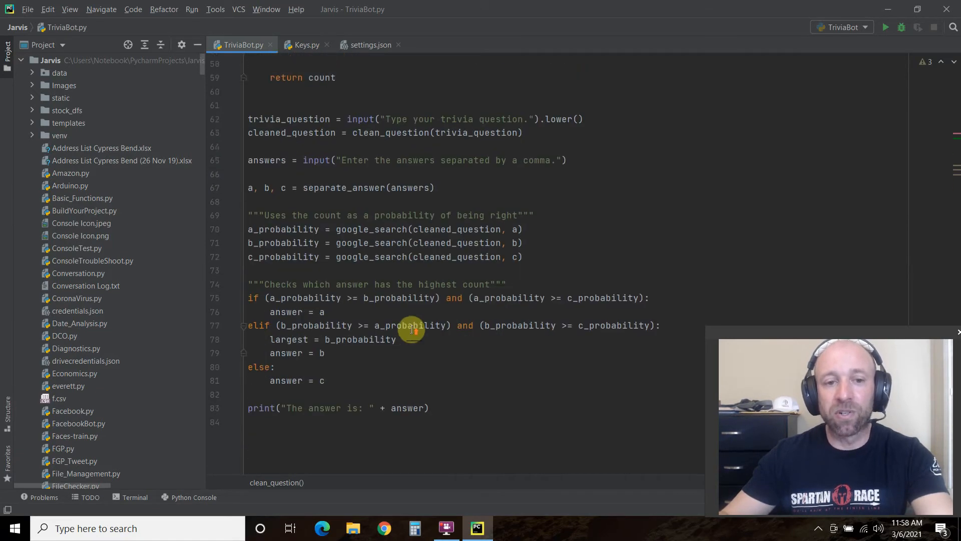
{"action": "scroll", "scroll_direction": "up", "scroll_amount": 3}
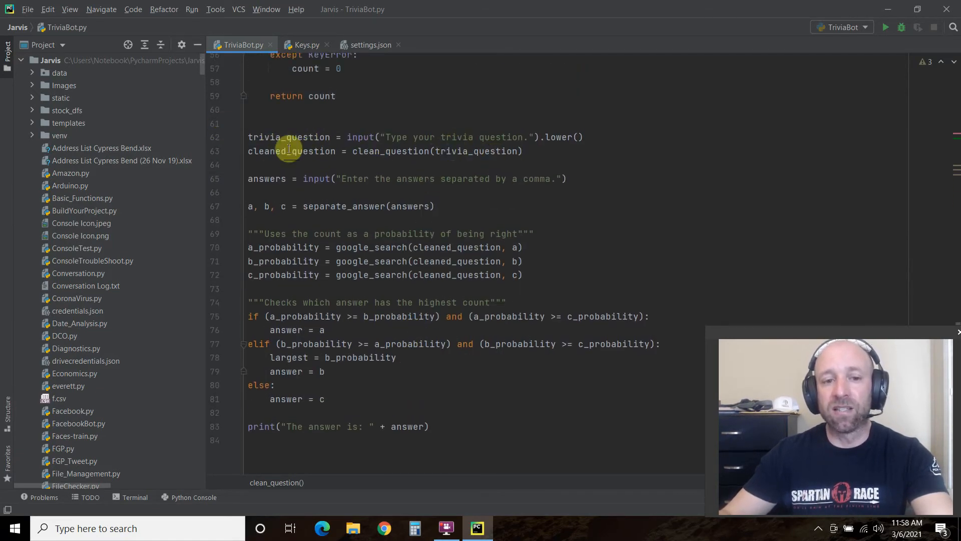
{"action": "double_click", "coordinate": [292, 150]}
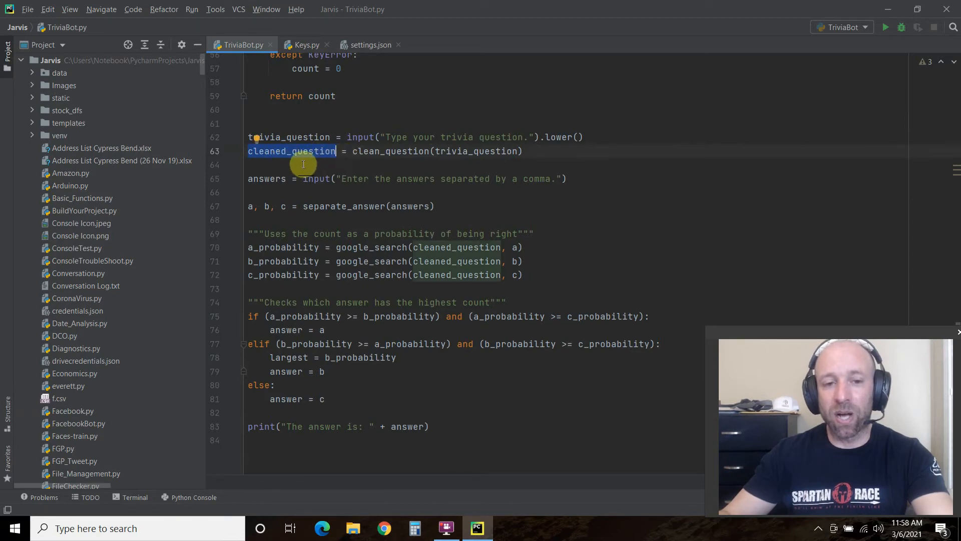
{"action": "mouse_move", "coordinate": [333, 255]}
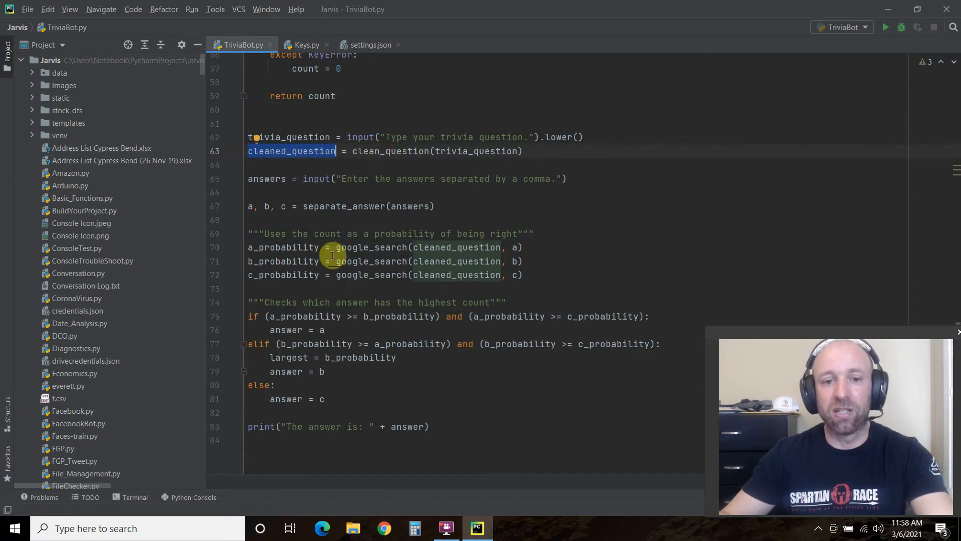
{"action": "scroll", "scroll_direction": "up", "scroll_amount": 3}
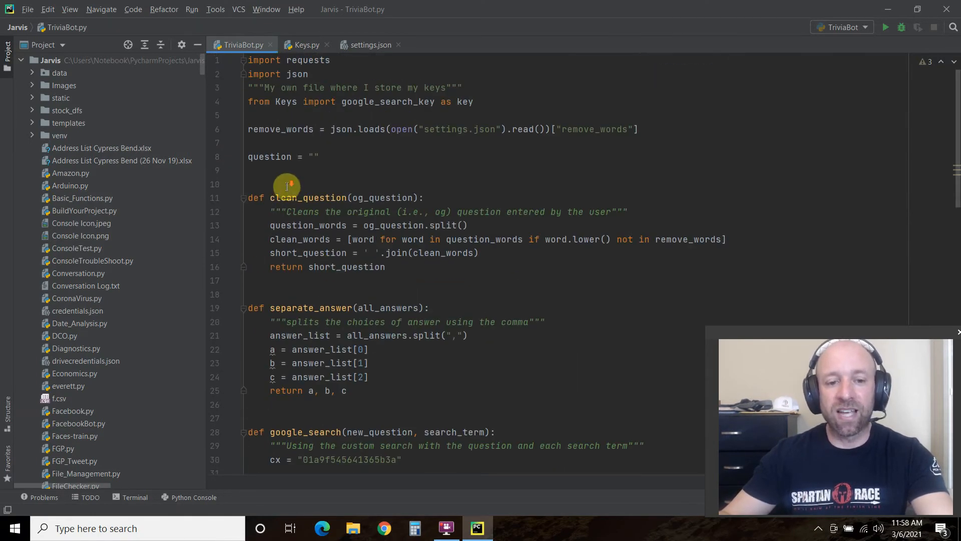
{"action": "scroll", "scroll_direction": "down", "scroll_amount": 3}
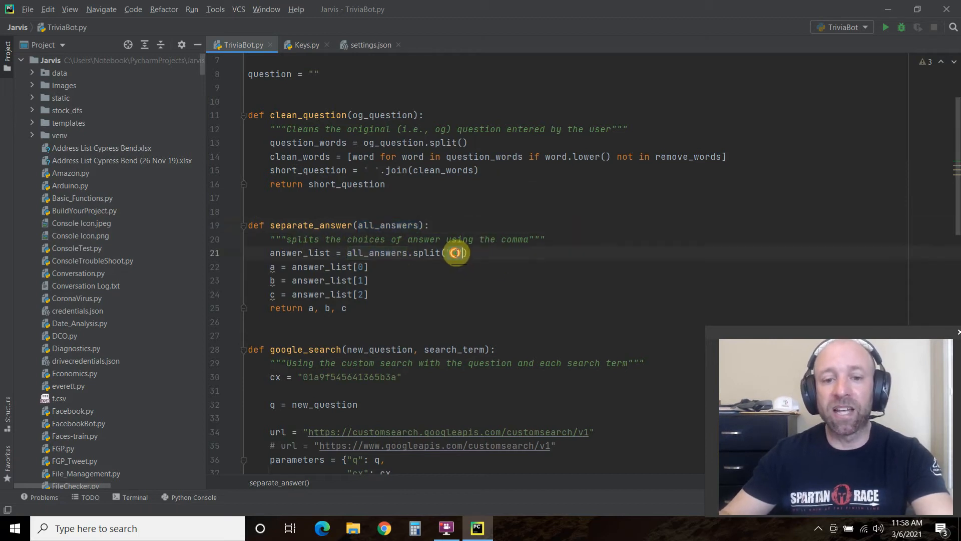
{"action": "type", "text": "\",\""}
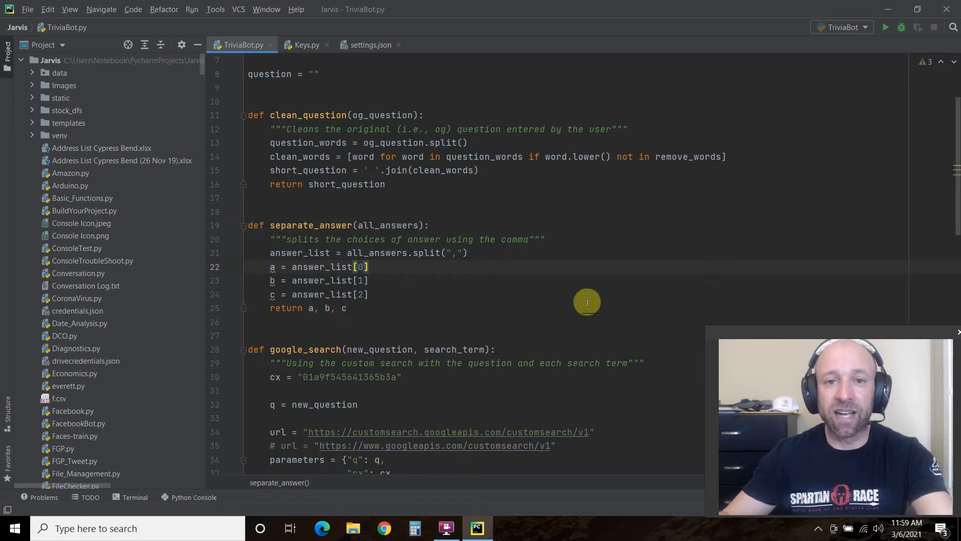
{"action": "mouse_move", "coordinate": [344, 285]}
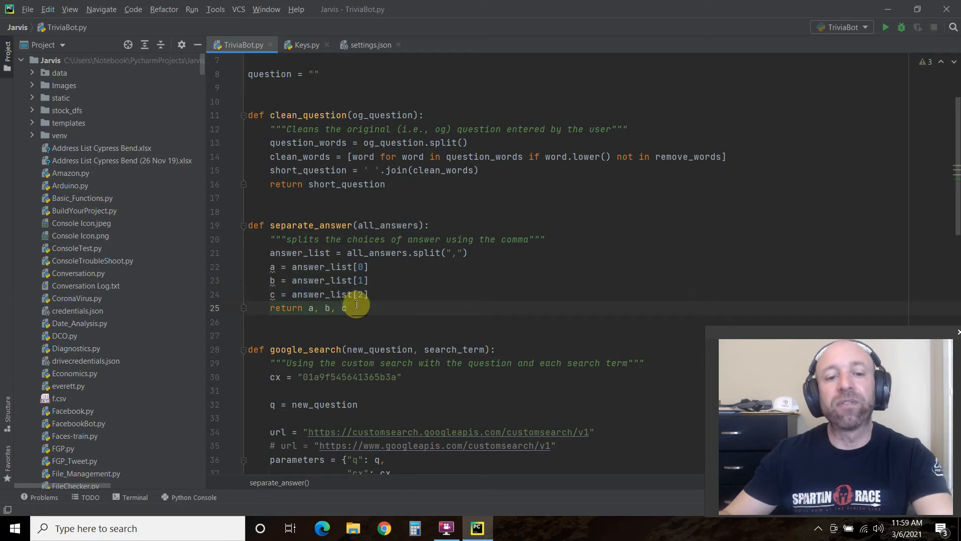
{"action": "scroll", "scroll_direction": "down", "scroll_amount": 3}
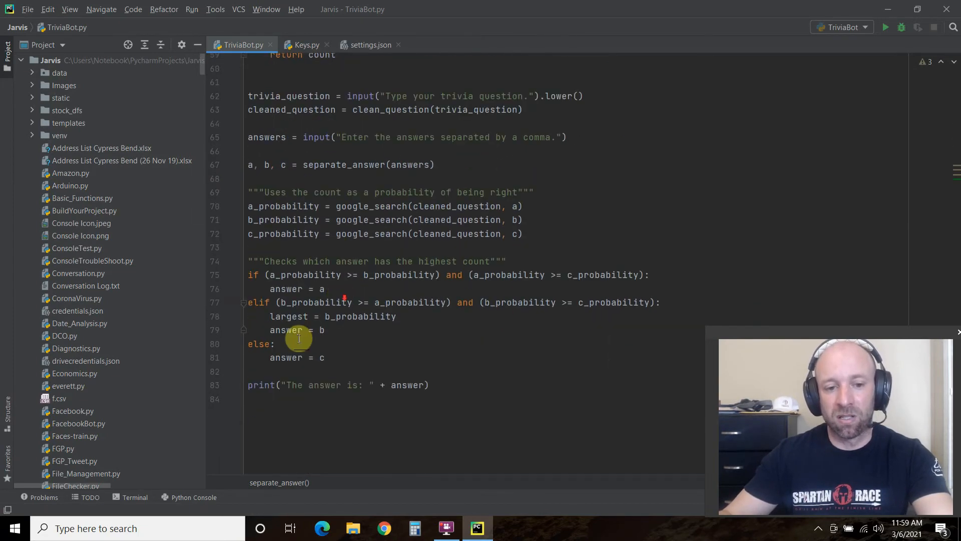
{"action": "mouse_move", "coordinate": [335, 169]}
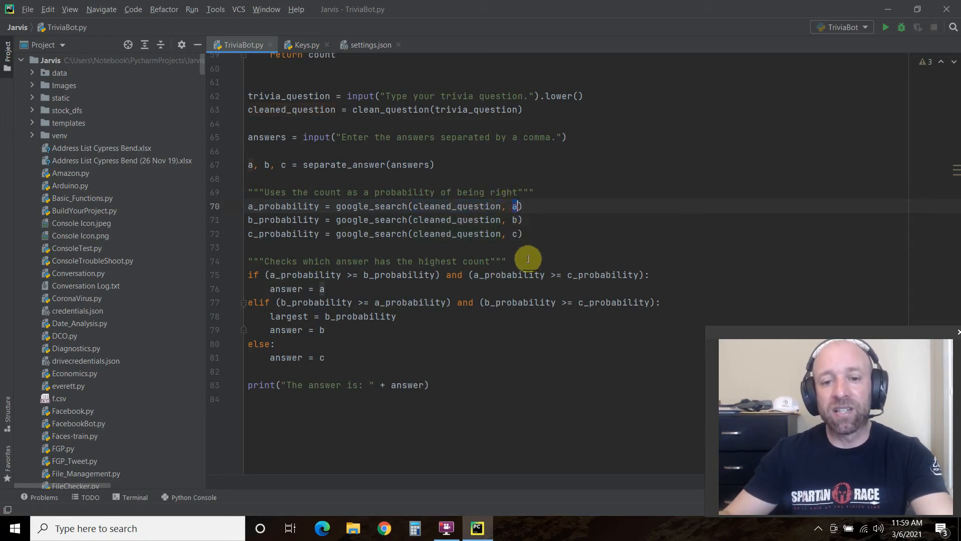
{"action": "mouse_move", "coordinate": [248, 164]}
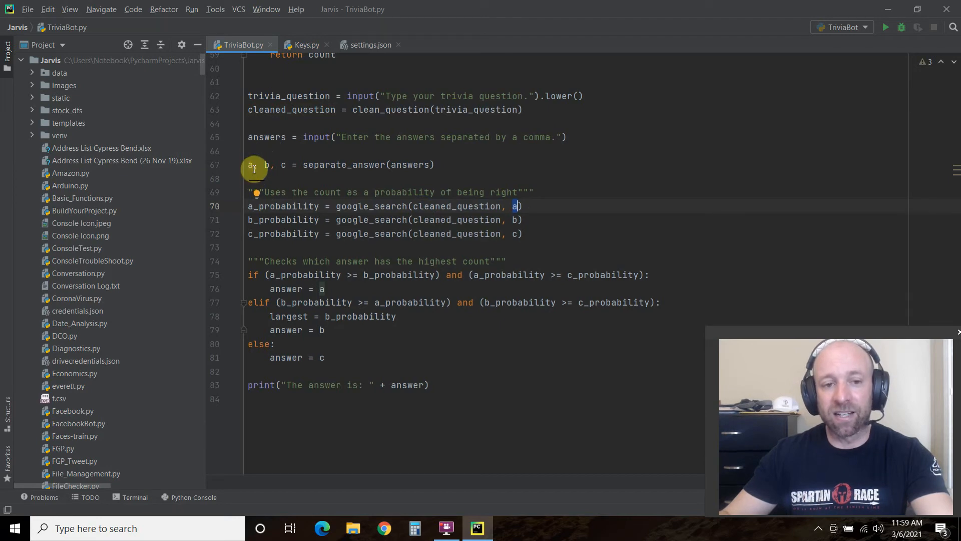
{"action": "scroll", "scroll_direction": "up", "scroll_amount": 3}
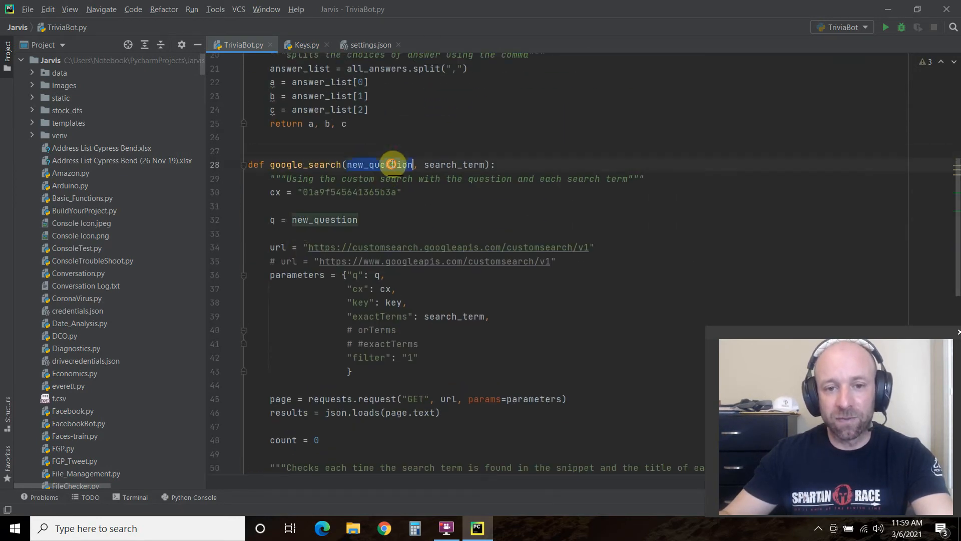
{"action": "double_click", "coordinate": [454, 165]}
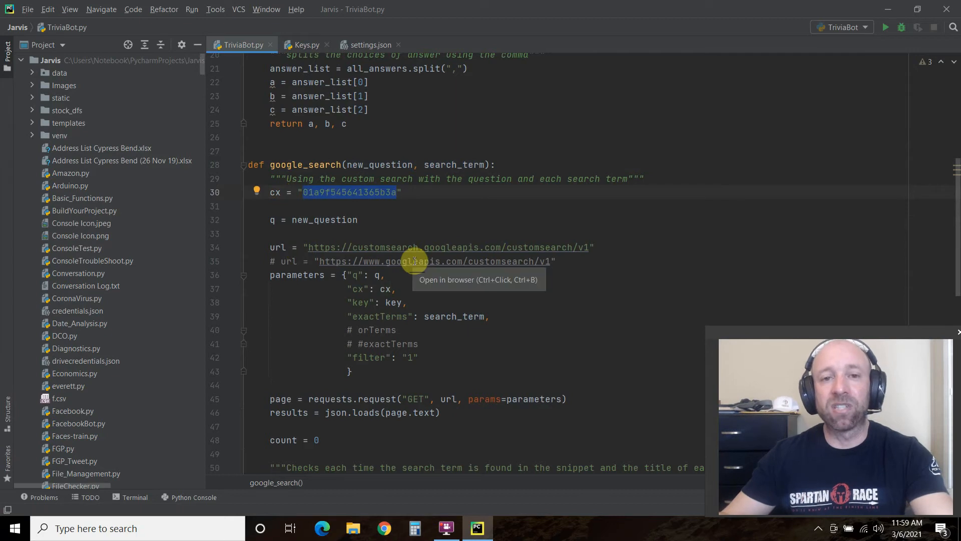
{"action": "mouse_move", "coordinate": [325, 219]}
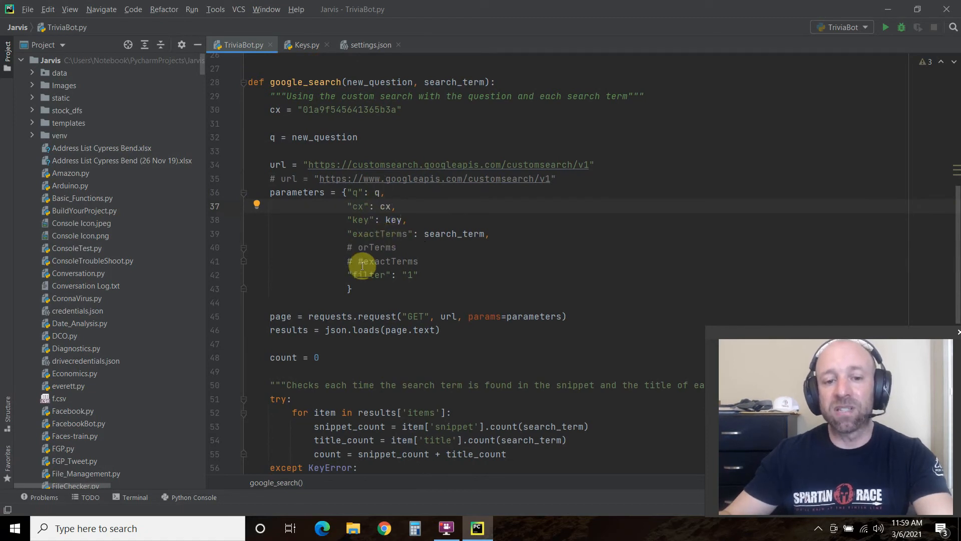
{"action": "double_click", "coordinate": [380, 234]}
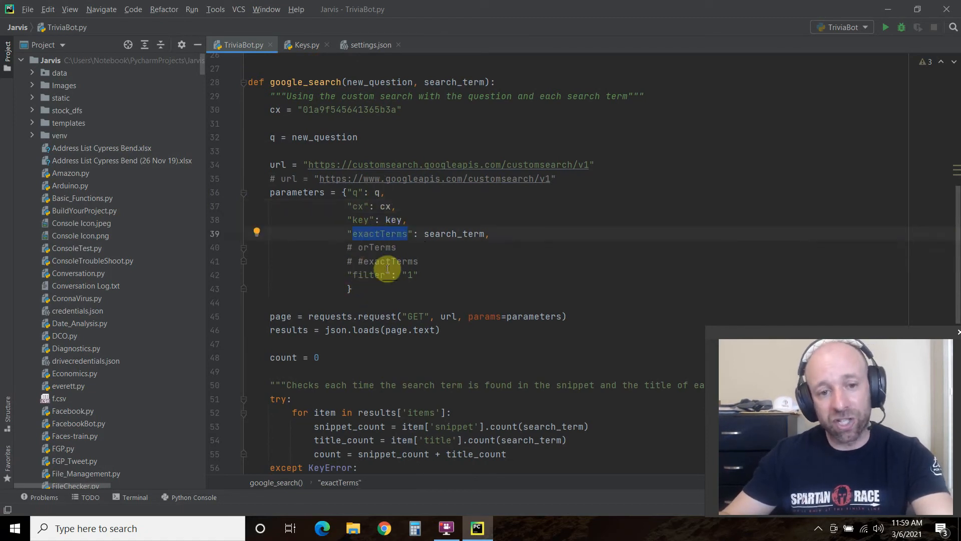
{"action": "mouse_move", "coordinate": [439, 219]}
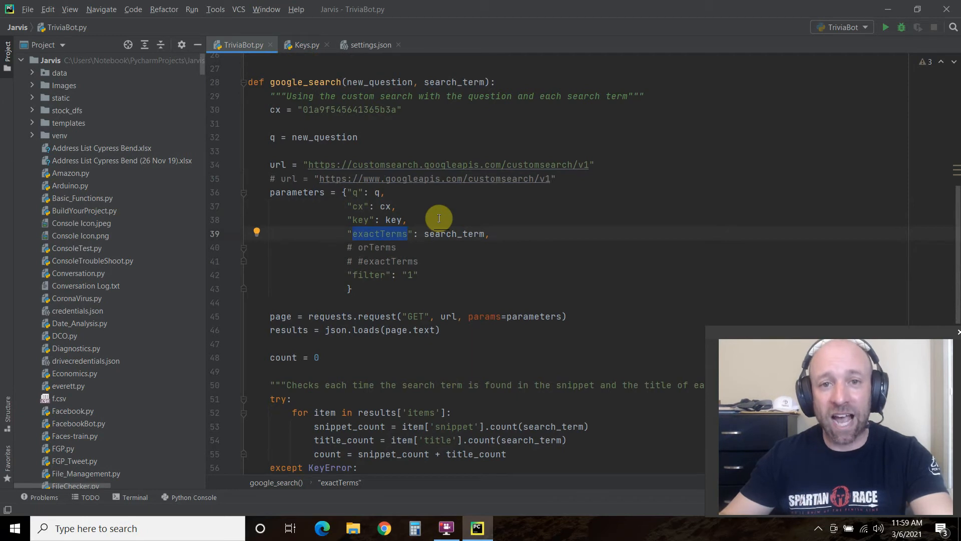
{"action": "double_click", "coordinate": [455, 233]}
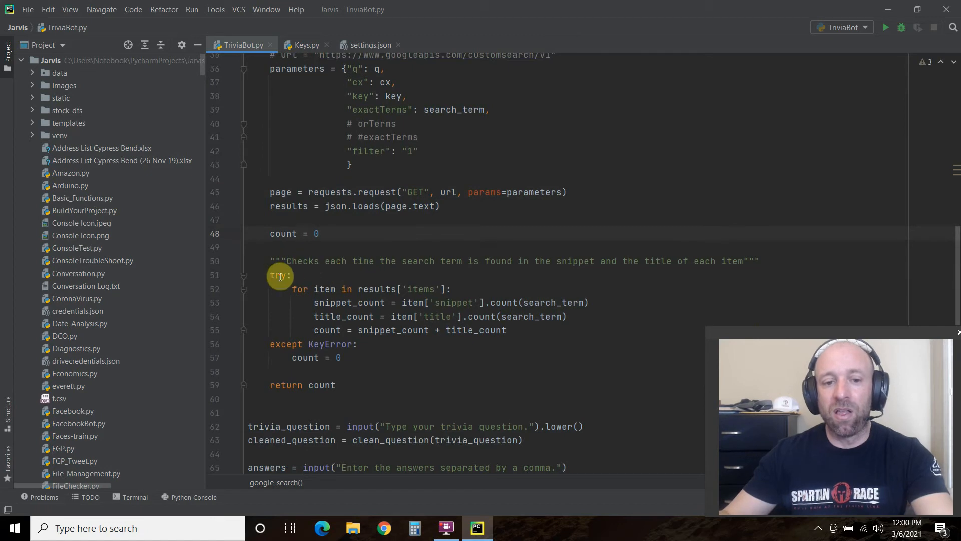
{"action": "left_click", "coordinate": [324, 289]}
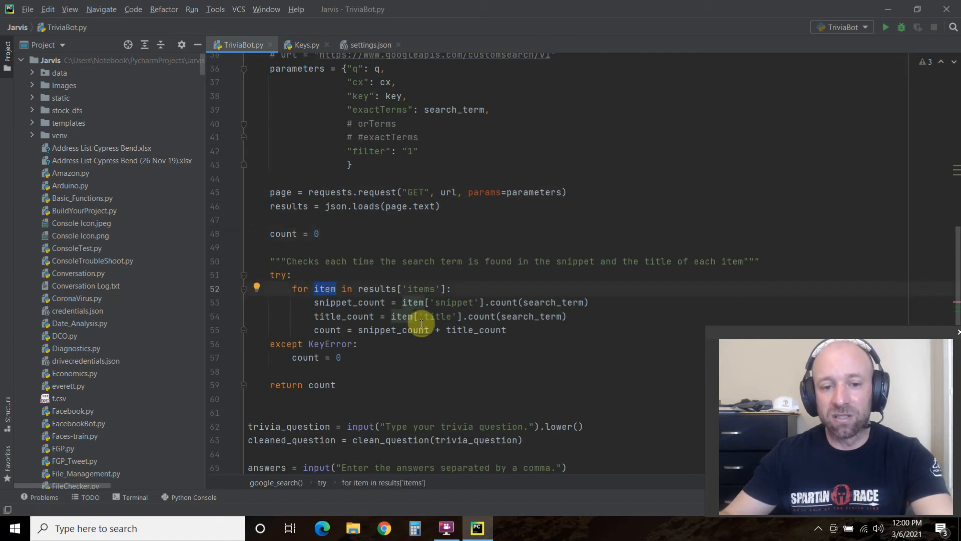
{"action": "mouse_move", "coordinate": [426, 222]}
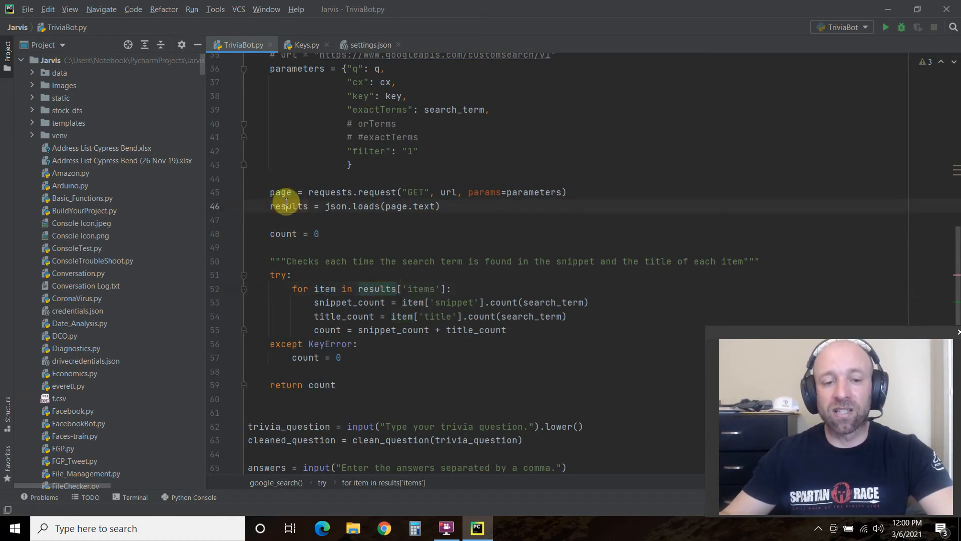
{"action": "double_click", "coordinate": [288, 205]}
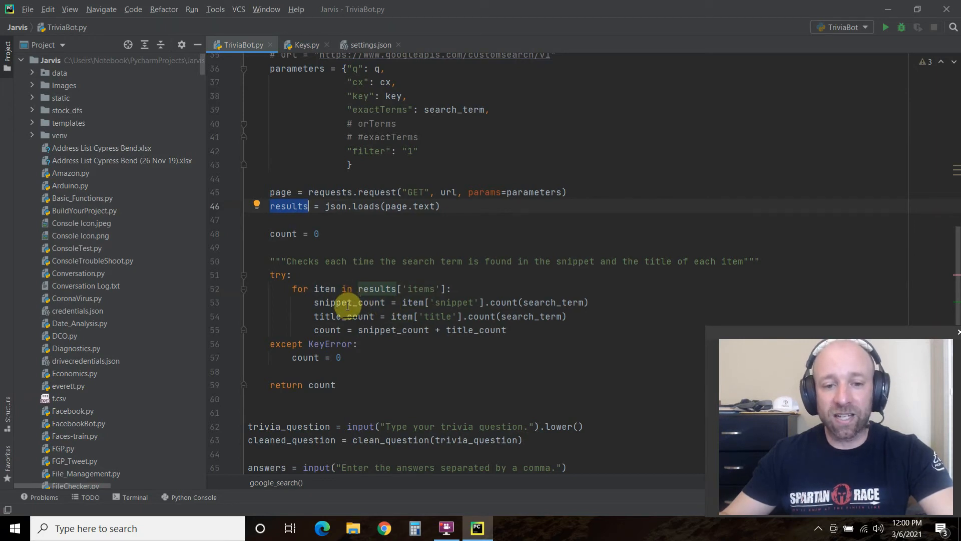
{"action": "left_click", "coordinate": [349, 302]}
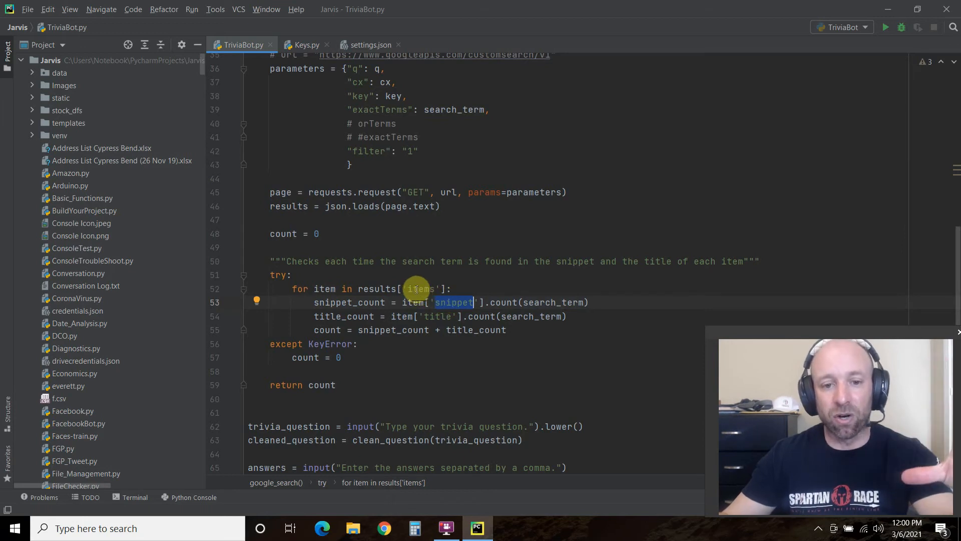
{"action": "mouse_move", "coordinate": [429, 254]}
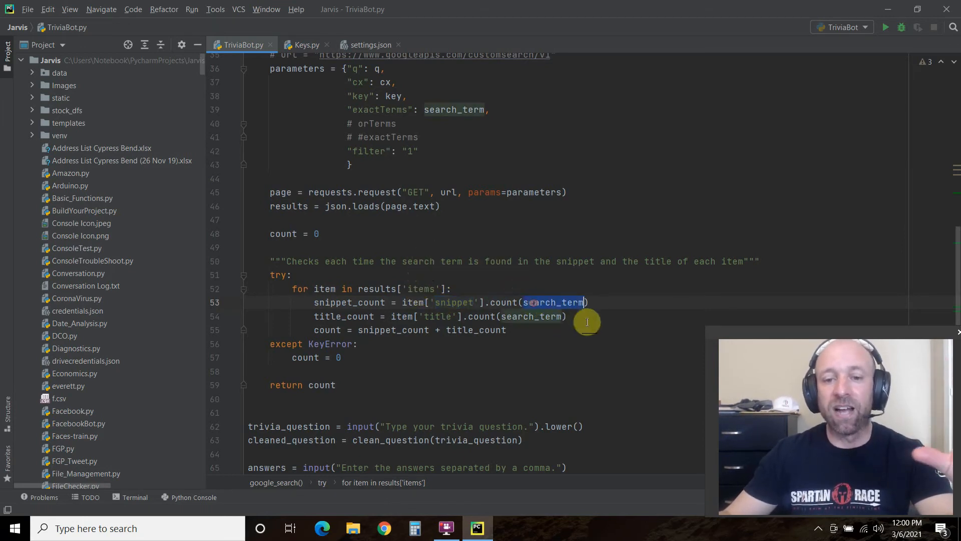
{"action": "mouse_move", "coordinate": [513, 303]}
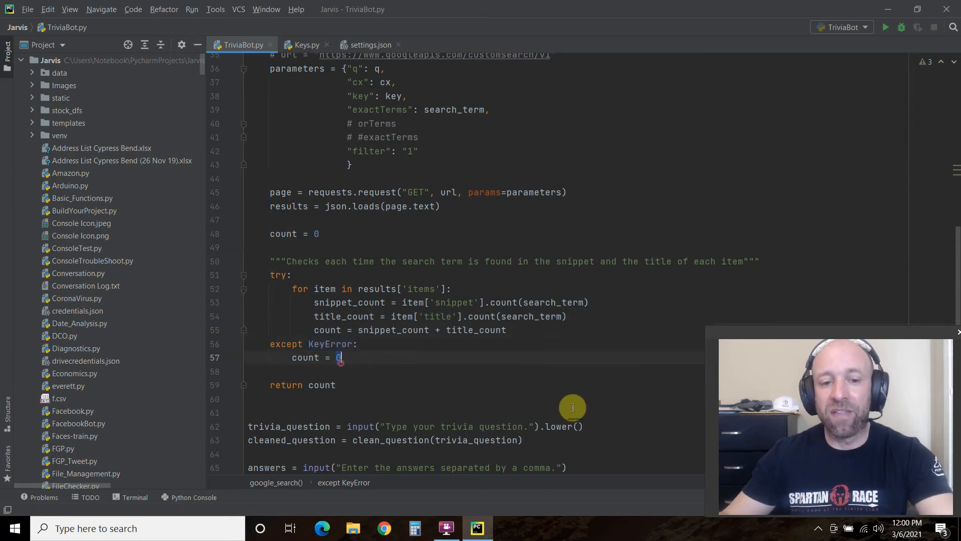
{"action": "mouse_move", "coordinate": [382, 343]}
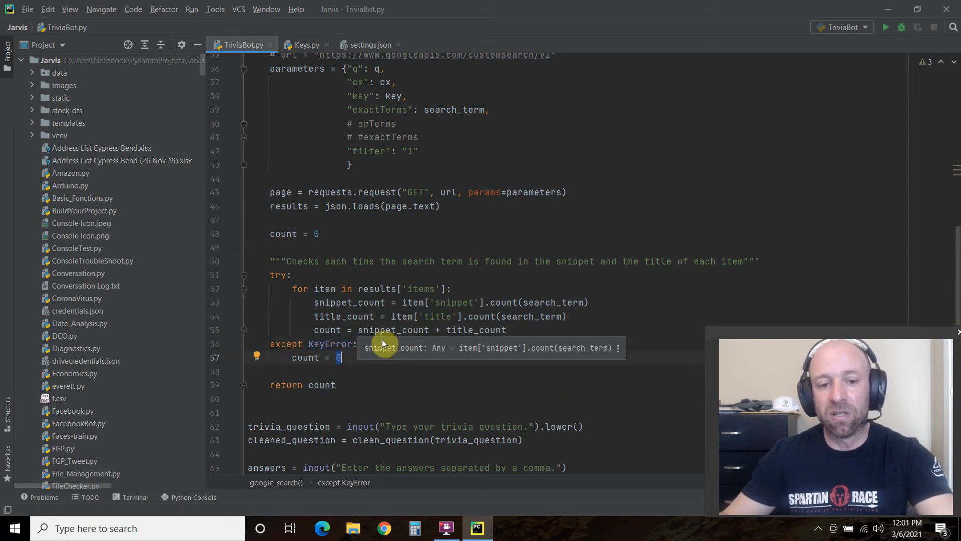
{"action": "mouse_move", "coordinate": [334, 383]}
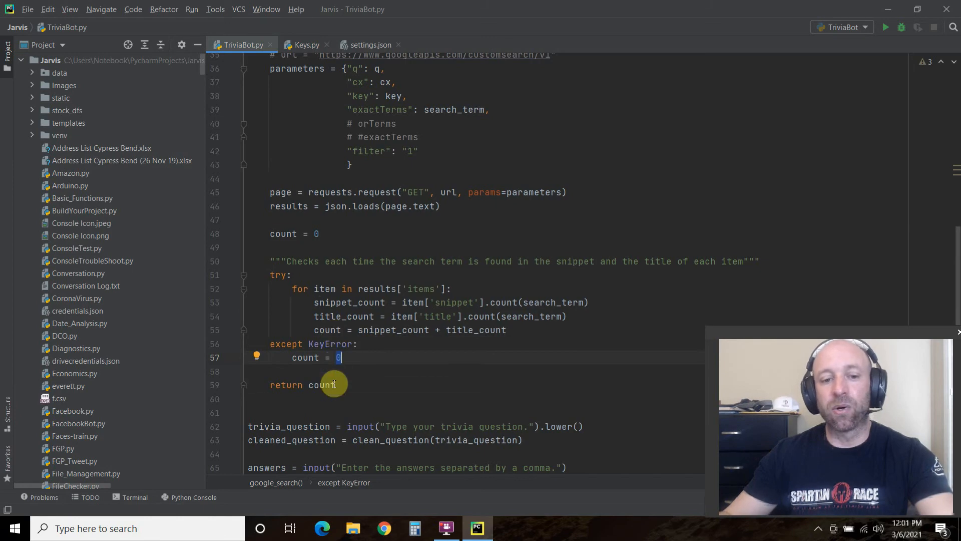
{"action": "scroll", "scroll_direction": "down", "scroll_amount": 3}
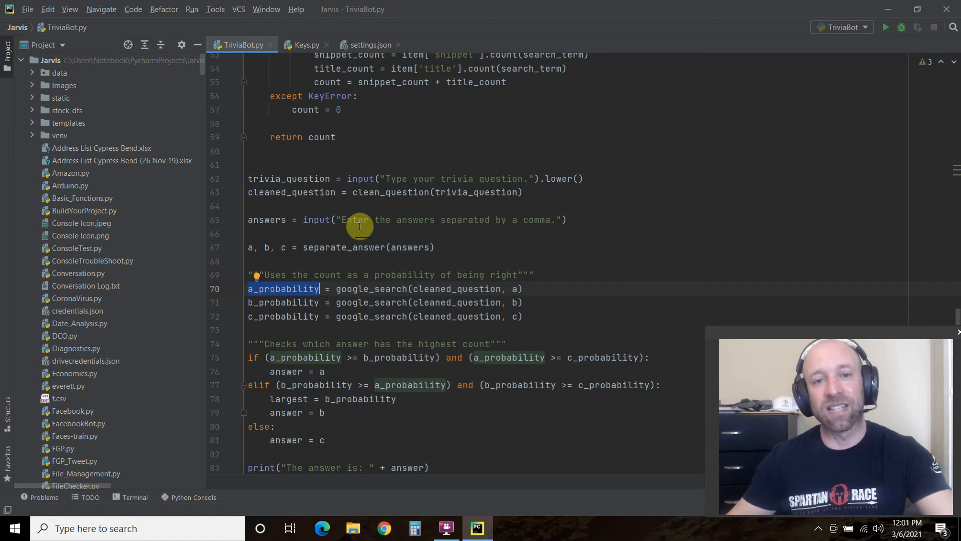
{"action": "mouse_move", "coordinate": [286, 221]}
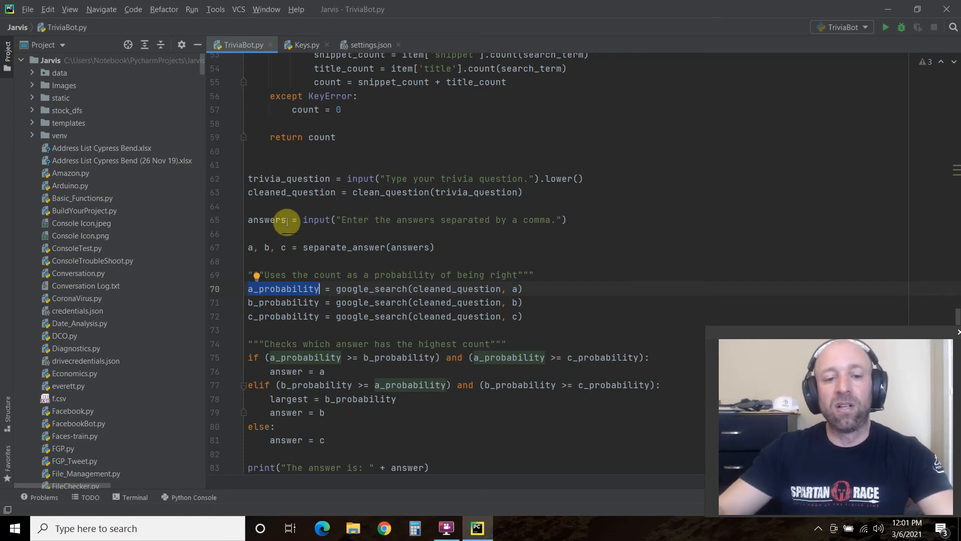
{"action": "left_click", "coordinate": [261, 302]}
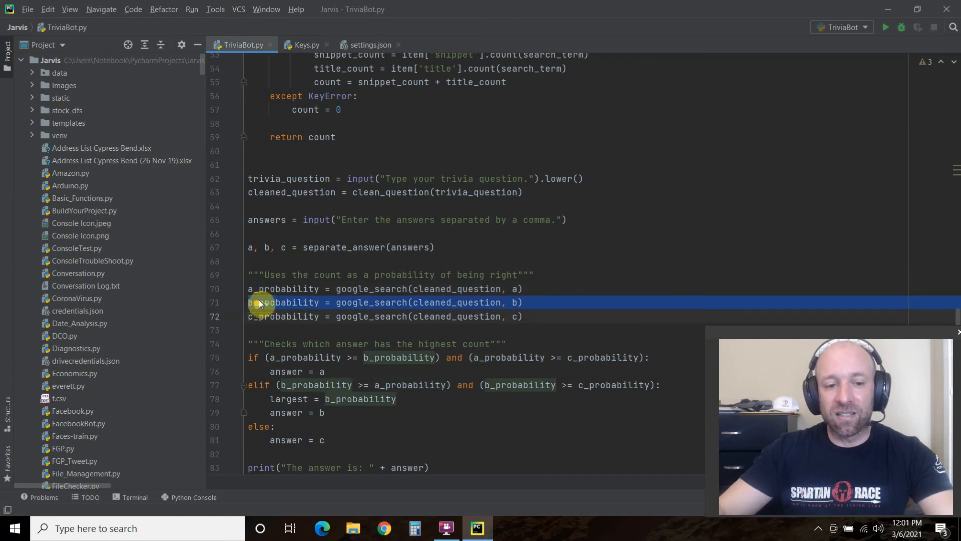
{"action": "double_click", "coordinate": [282, 302]}
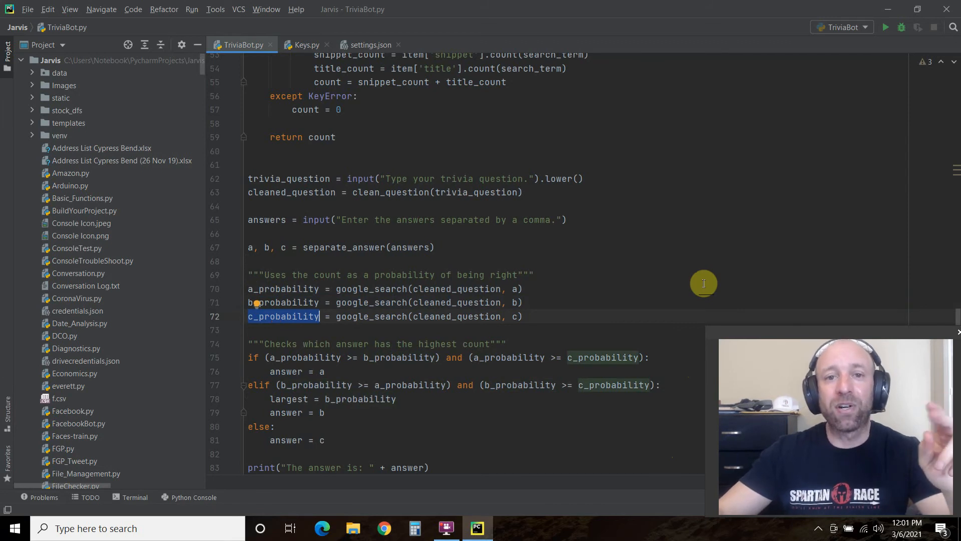
{"action": "mouse_move", "coordinate": [370, 213]}
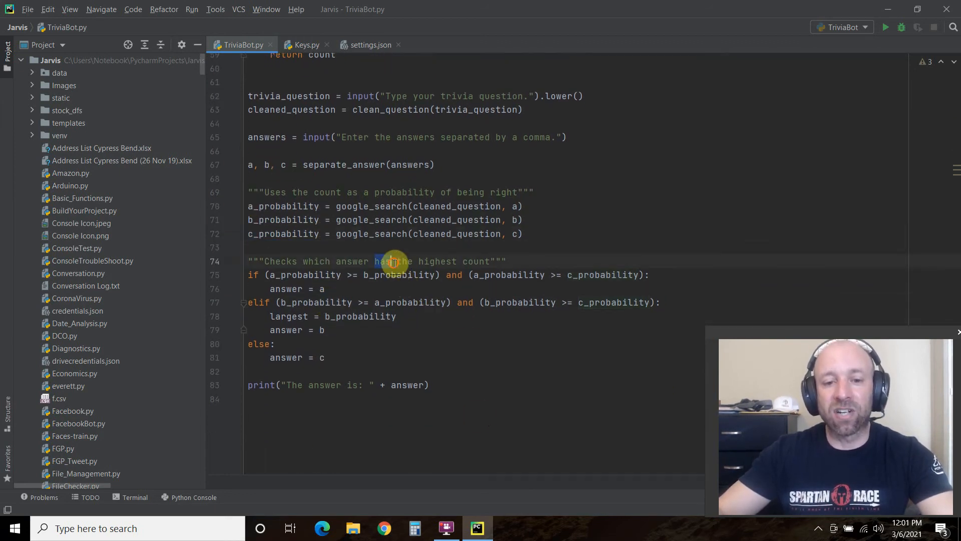
Delete the unused 'largest = b_probability' line from the elif block
{"action": "left_click", "coordinate": [649, 275]}
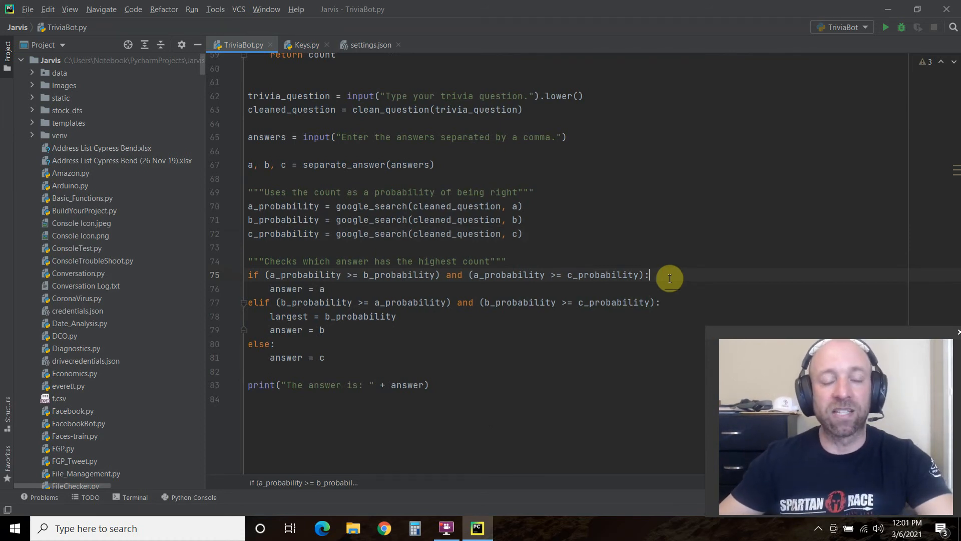
{"action": "mouse_move", "coordinate": [516, 218]}
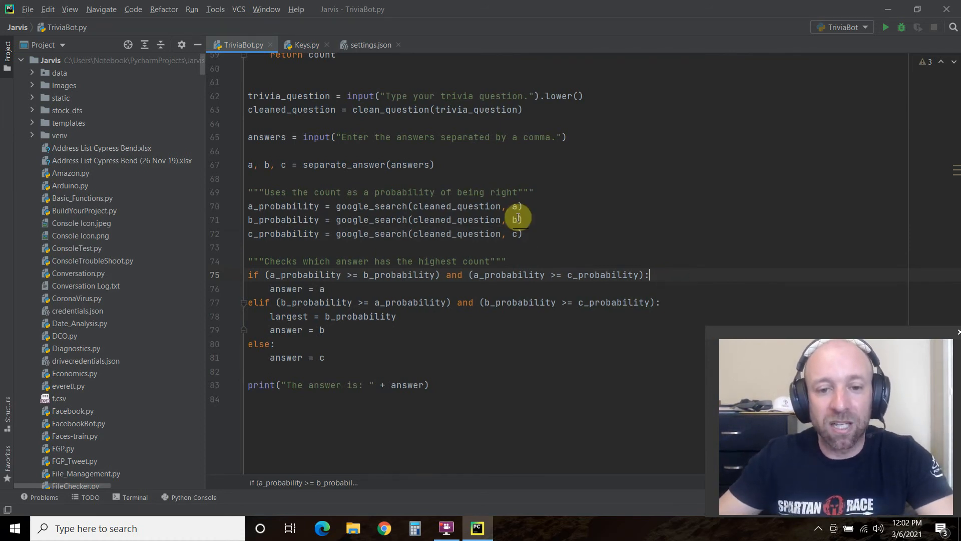
{"action": "mouse_move", "coordinate": [568, 334]}
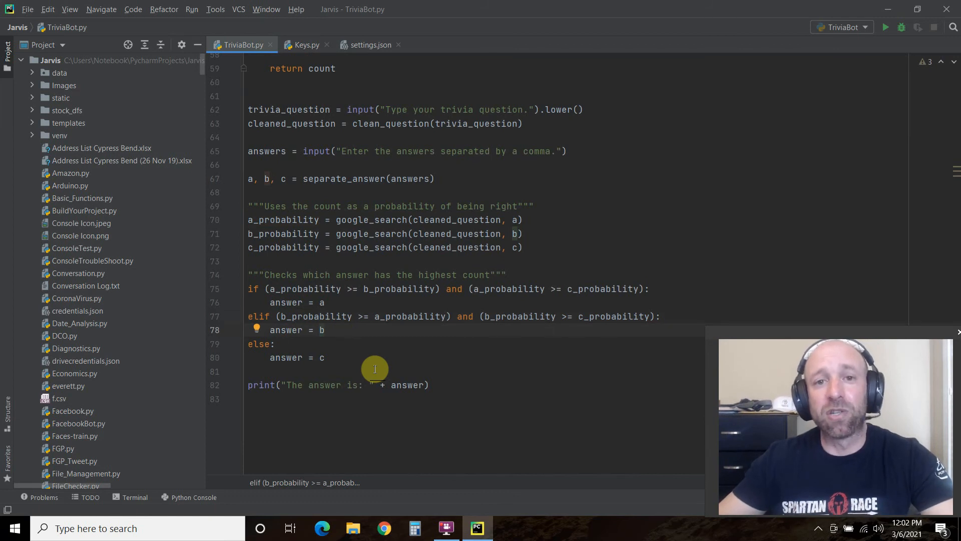
{"action": "mouse_move", "coordinate": [455, 191]}
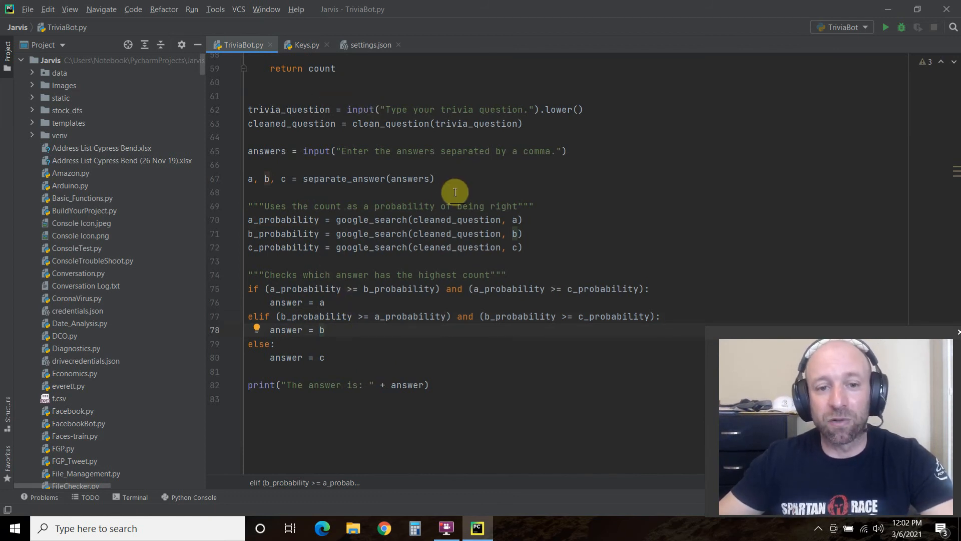
{"action": "mouse_move", "coordinate": [439, 261]}
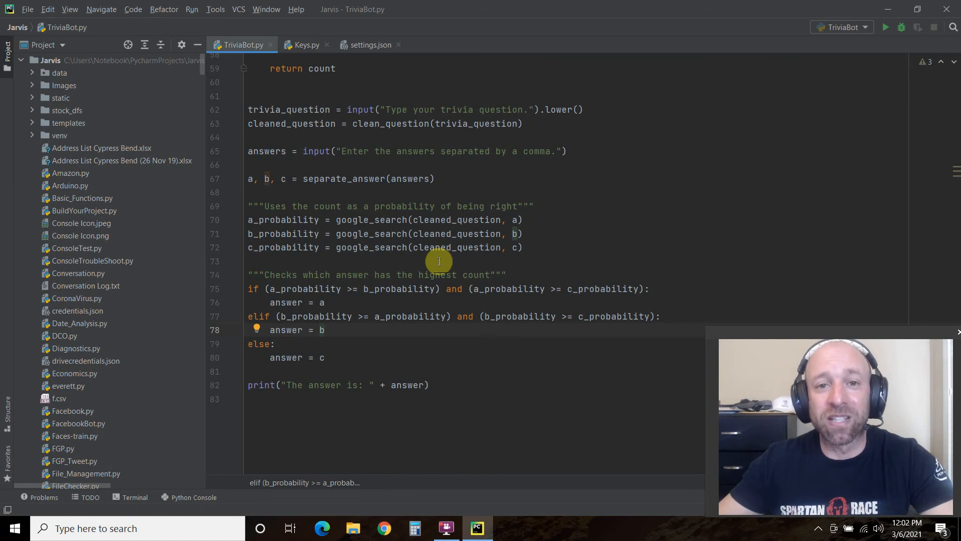
{"action": "mouse_move", "coordinate": [416, 285]}
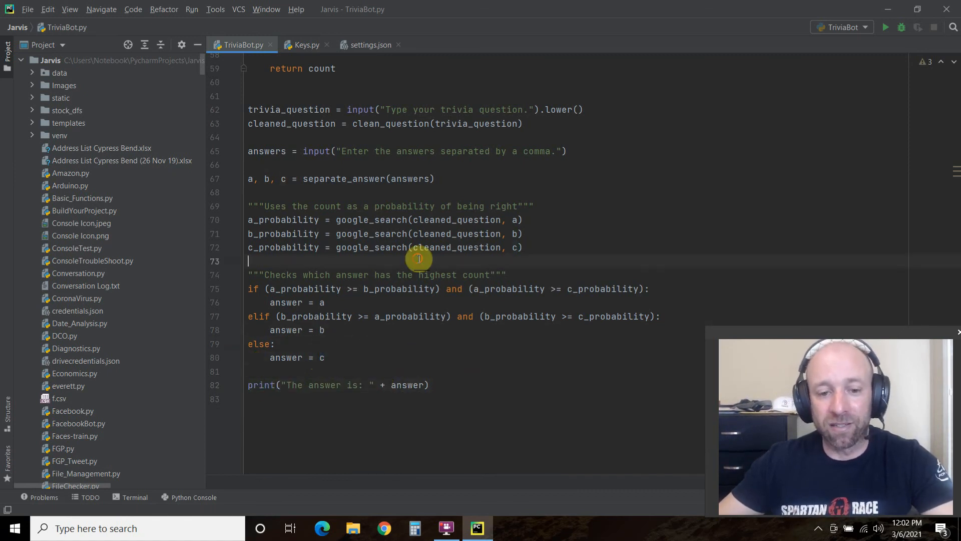
{"action": "left_click", "coordinate": [470, 389]}
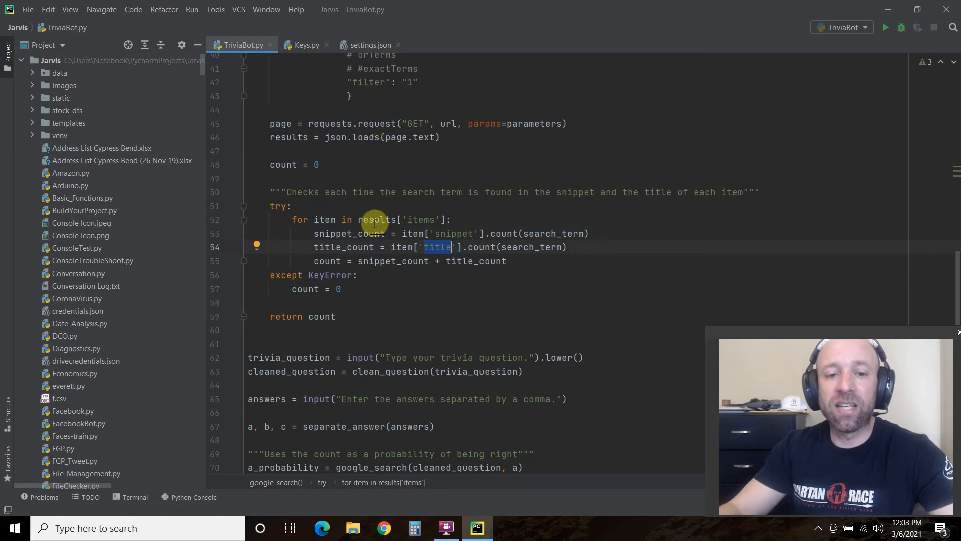
{"action": "left_click", "coordinate": [402, 192]}
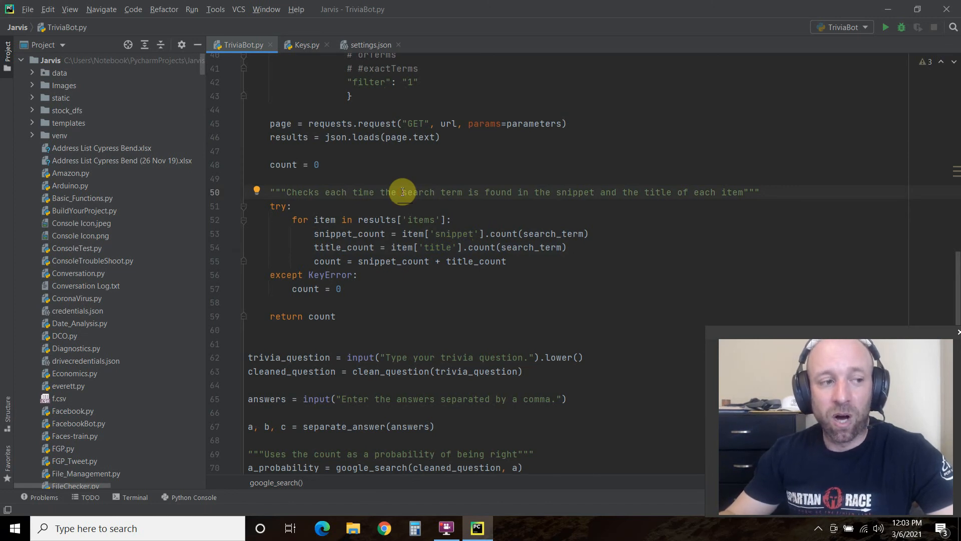
{"action": "left_click", "coordinate": [370, 44]}
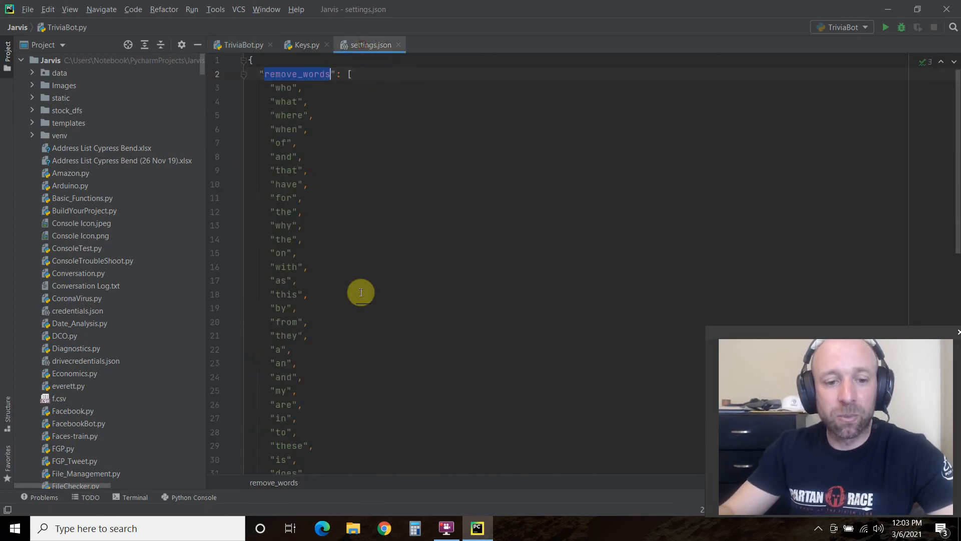
{"action": "scroll", "scroll_direction": "down", "scroll_amount": 3}
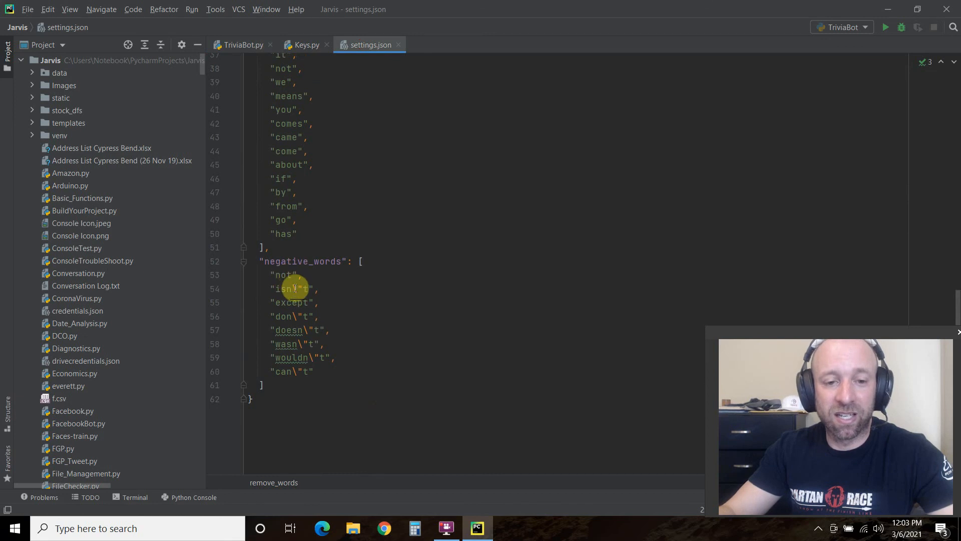
{"action": "mouse_move", "coordinate": [322, 312]}
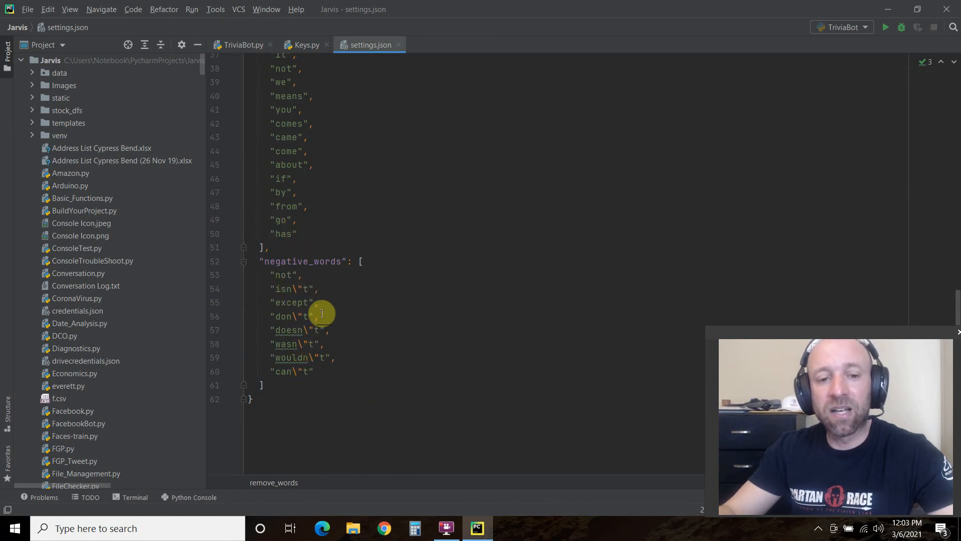
{"action": "left_click", "coordinate": [241, 44]}
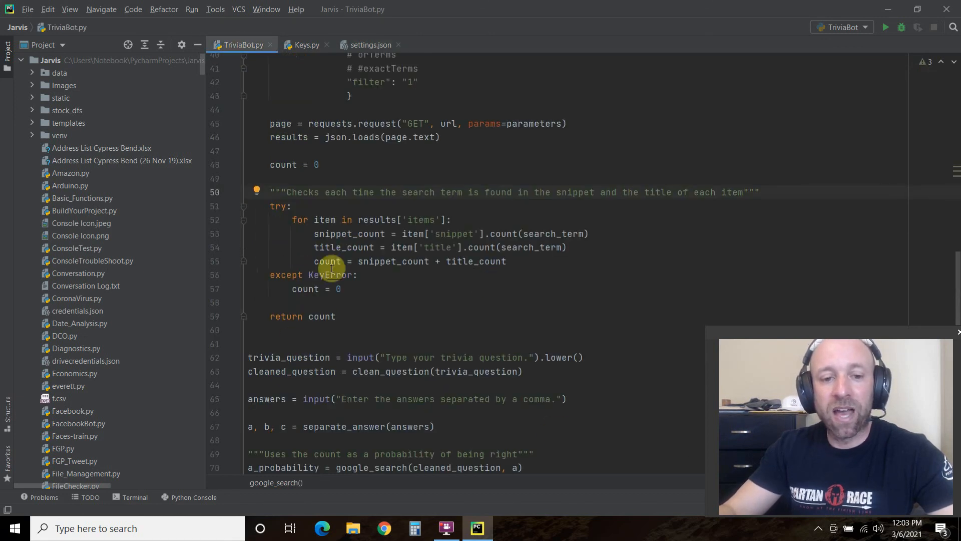
{"action": "mouse_move", "coordinate": [353, 289]}
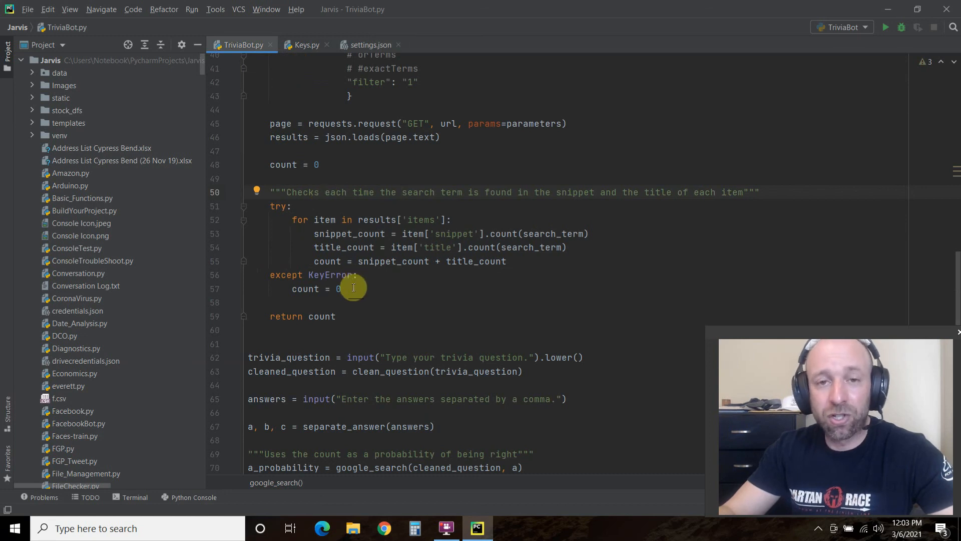
{"action": "scroll", "scroll_direction": "down", "scroll_amount": 3}
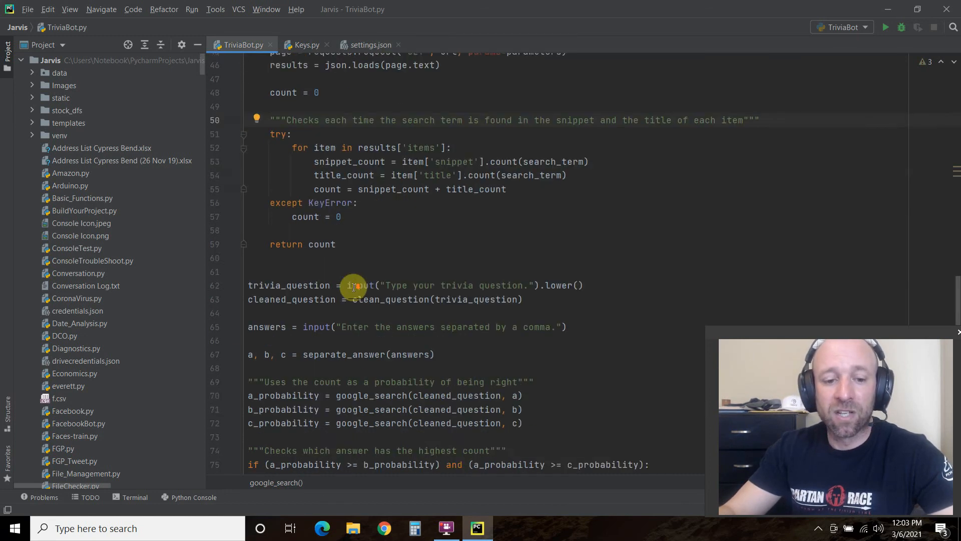
{"action": "scroll", "scroll_direction": "down", "scroll_amount": 3}
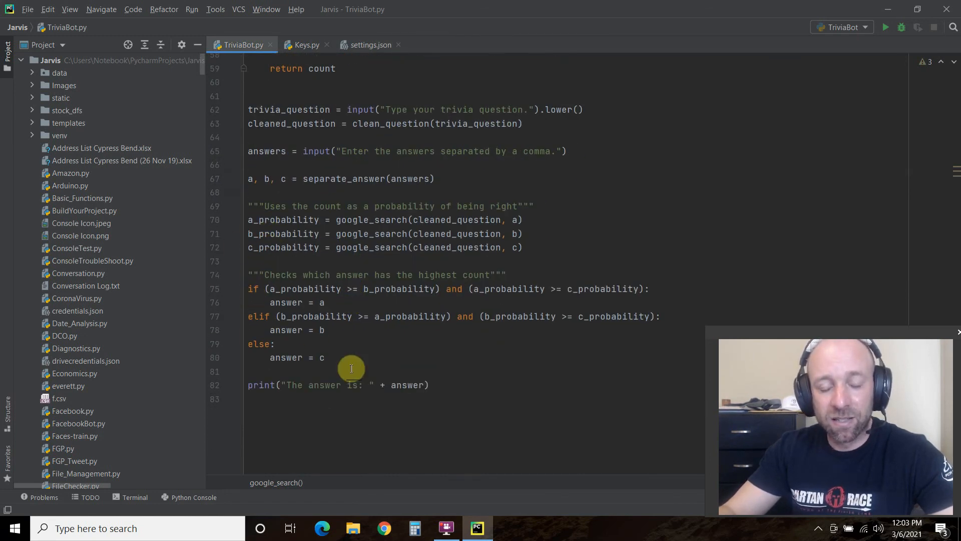
{"action": "mouse_move", "coordinate": [534, 171]}
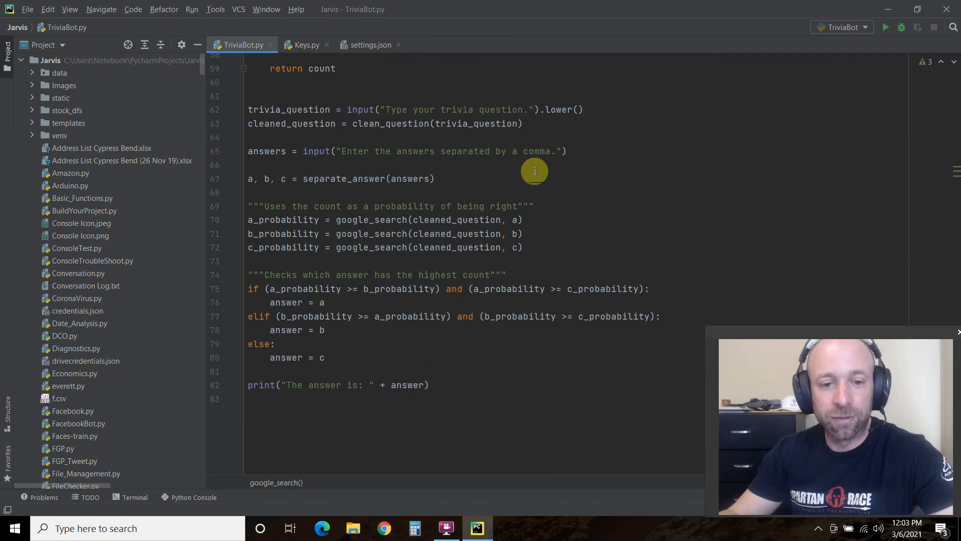
{"action": "scroll", "scroll_direction": "up", "scroll_amount": 3}
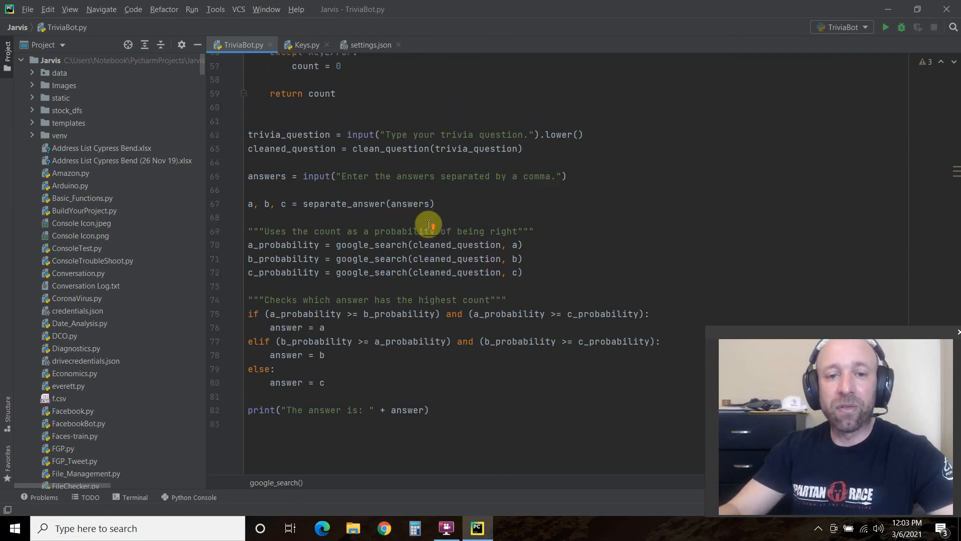
{"action": "scroll", "scroll_direction": "up", "scroll_amount": 3}
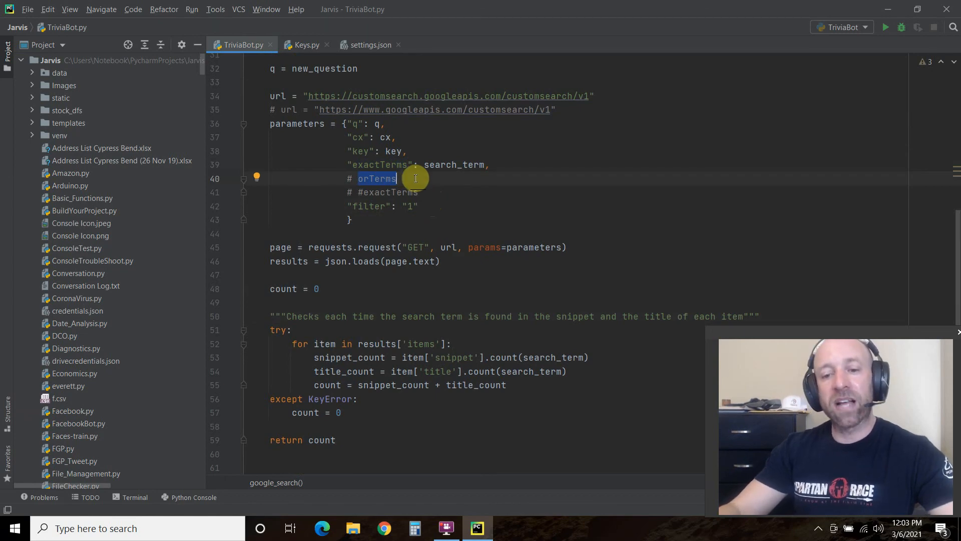
{"action": "scroll", "scroll_direction": "down", "scroll_amount": 3}
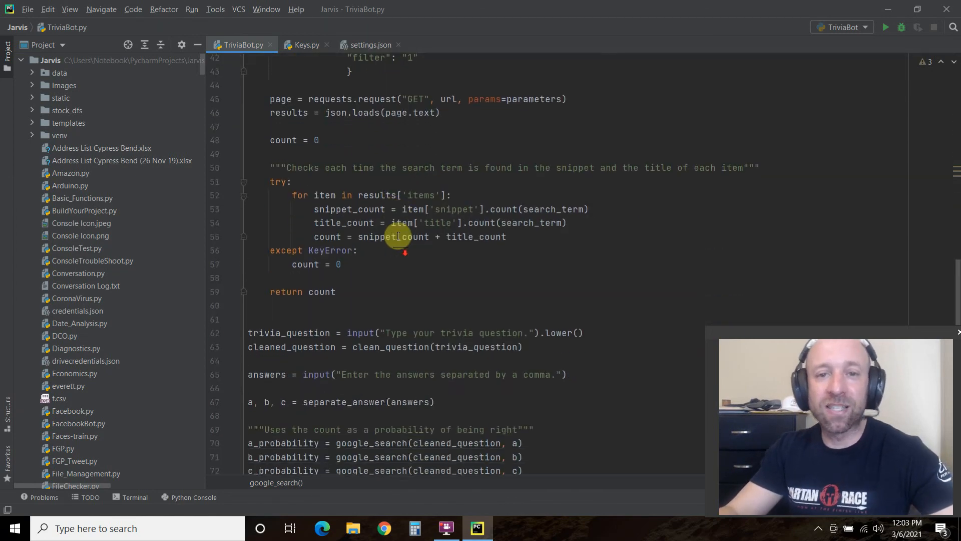
{"action": "scroll", "scroll_direction": "down", "scroll_amount": 3}
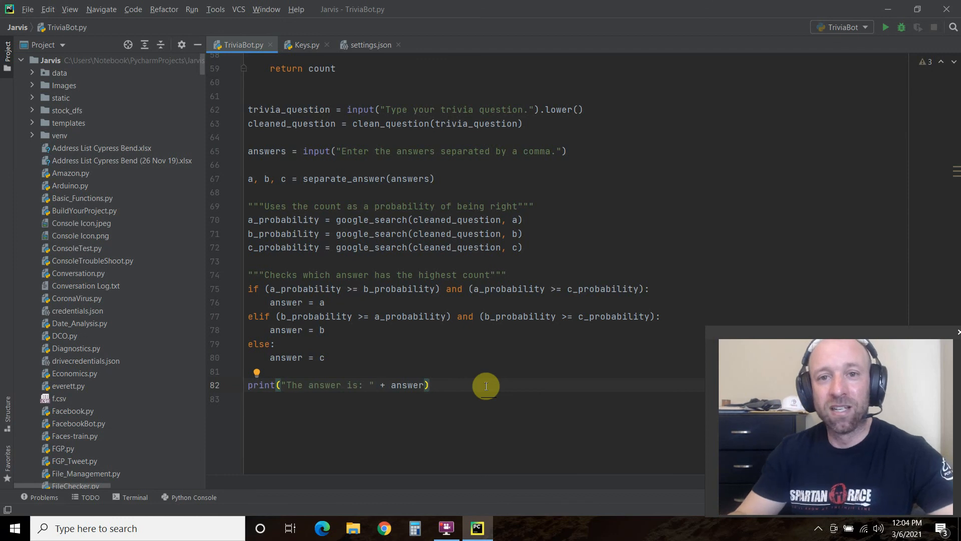
{"action": "left_click", "coordinate": [429, 385]}
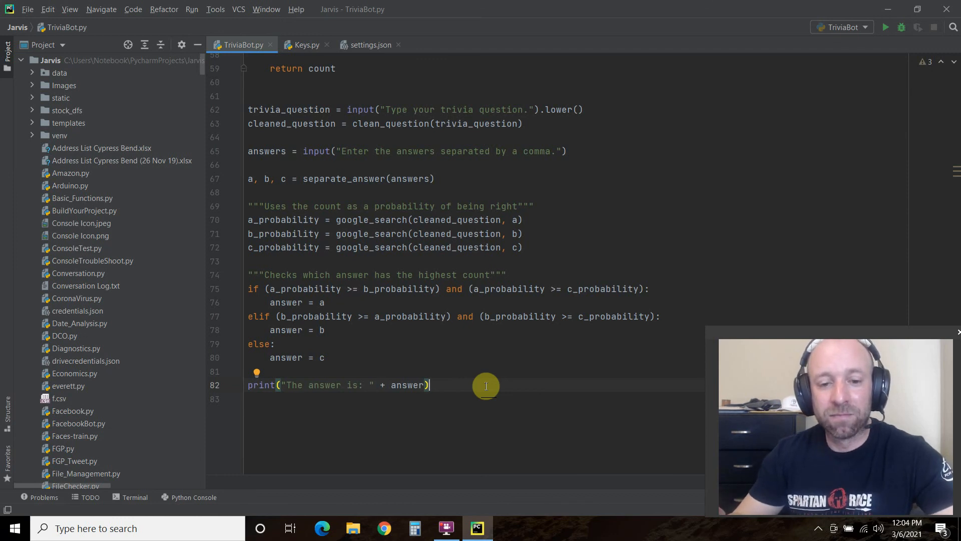